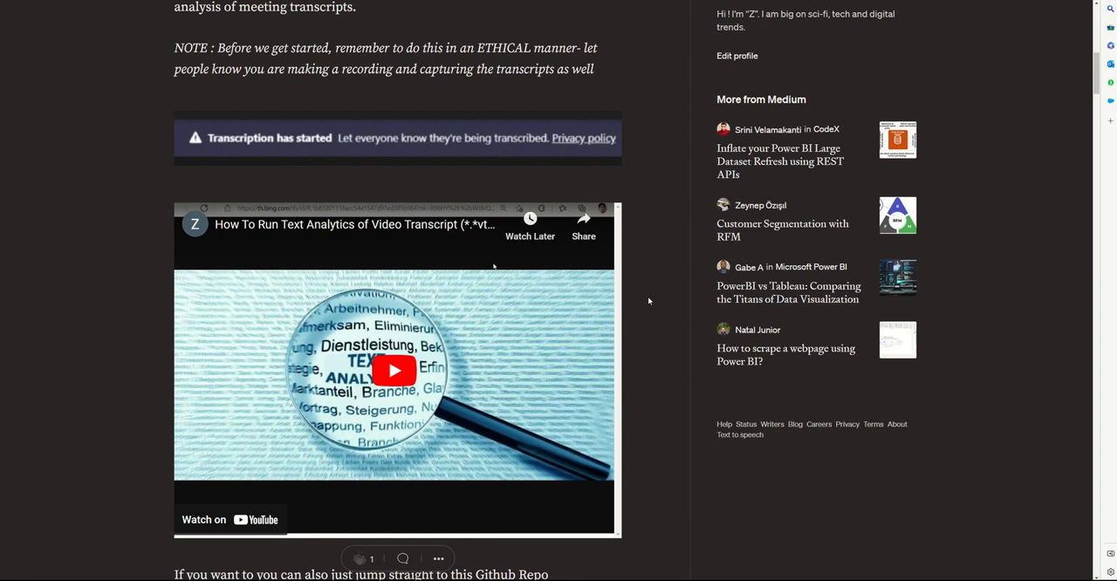
Step: Review Page 1's word cloud and sentiment chart, then switch to the report's Page 2
scroll(up, 3)
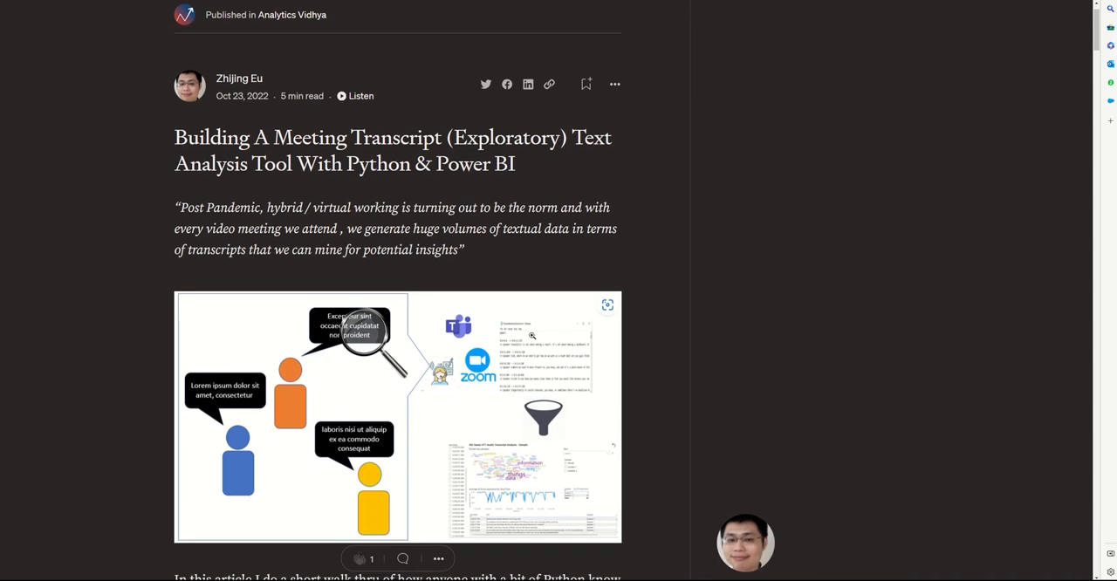
scroll(down, 3)
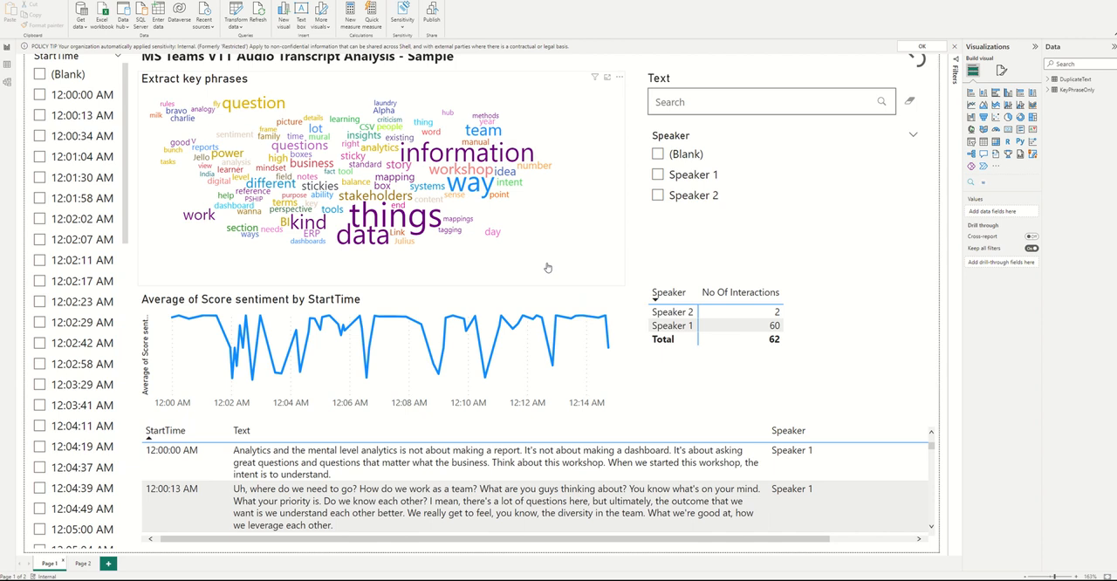
mouse_move(454, 220)
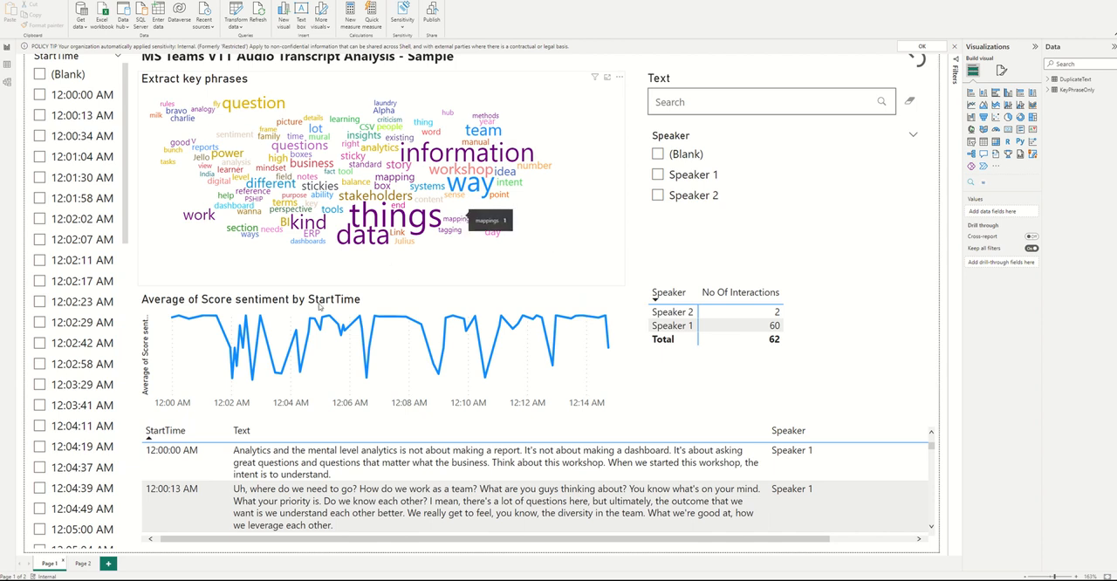
mouse_move(612, 341)
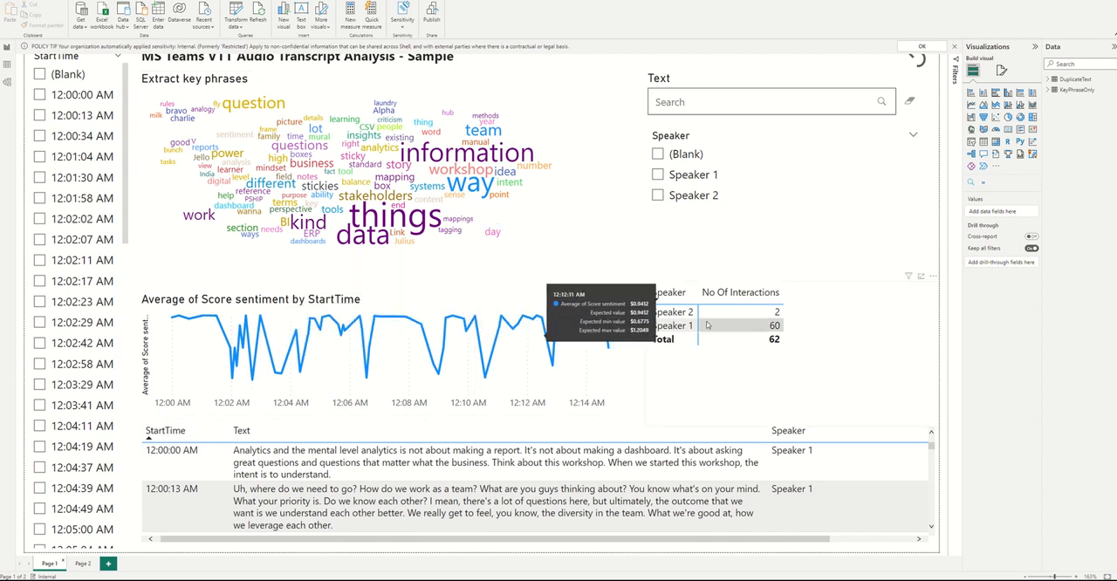
mouse_move(709, 321)
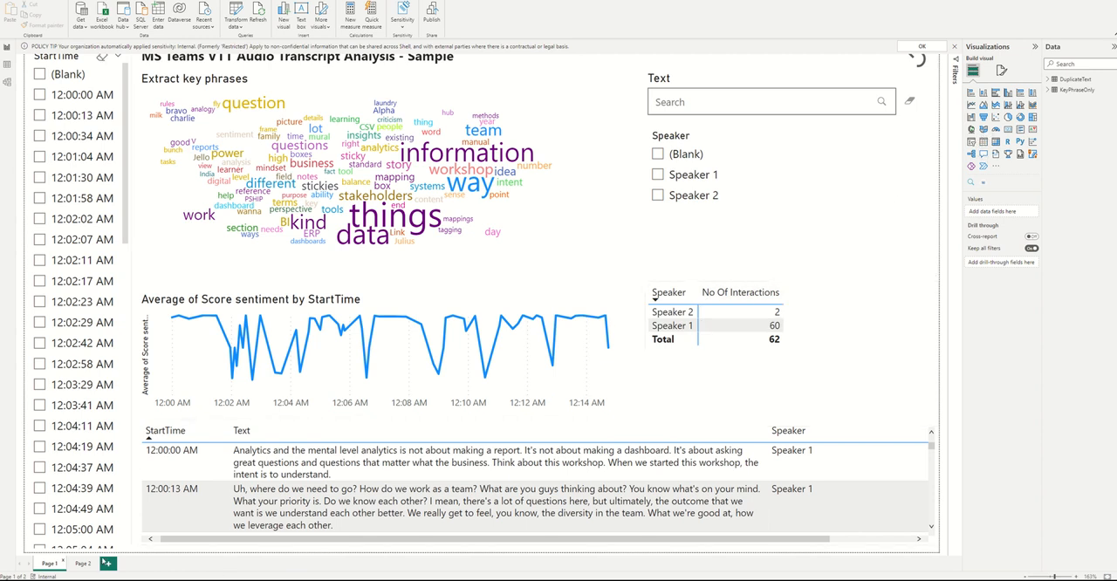
click(82, 562)
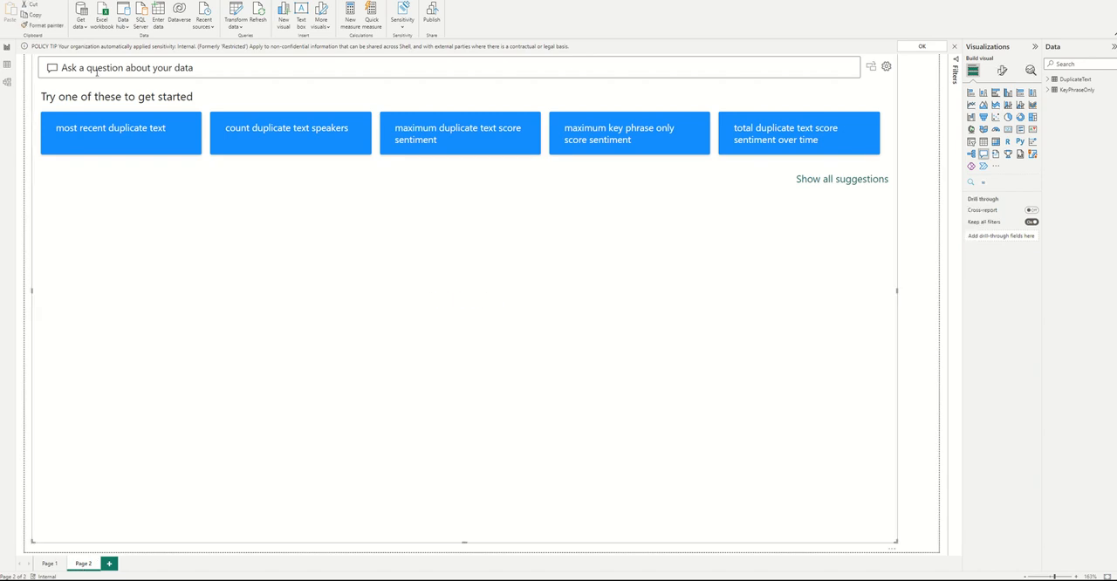
Step: Ask the Q&A visual 'Summarise the text', review the table, then clear the question
text(Summari)
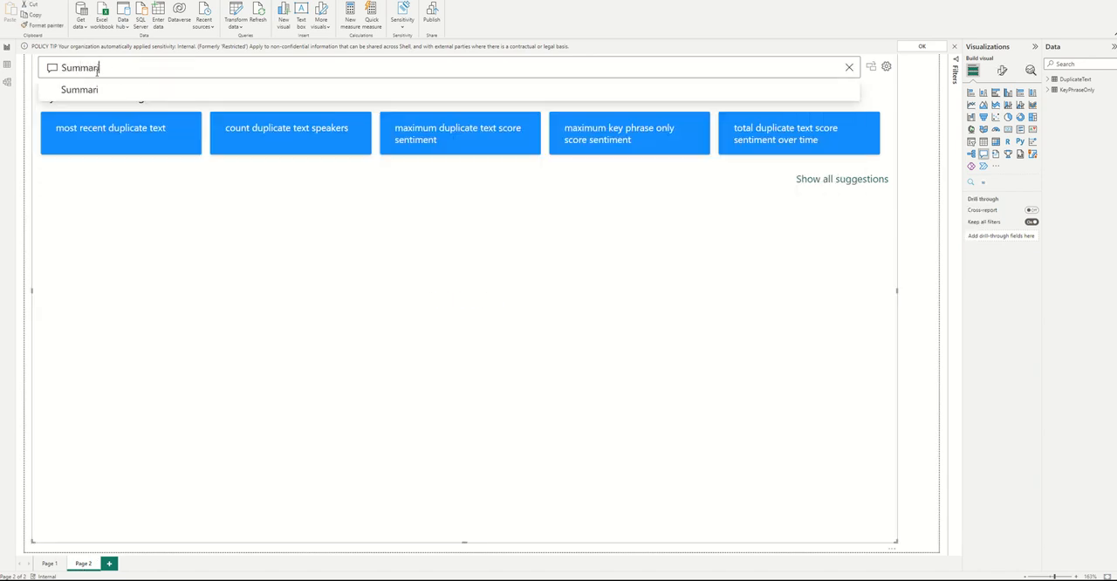
text(Summarise the text)
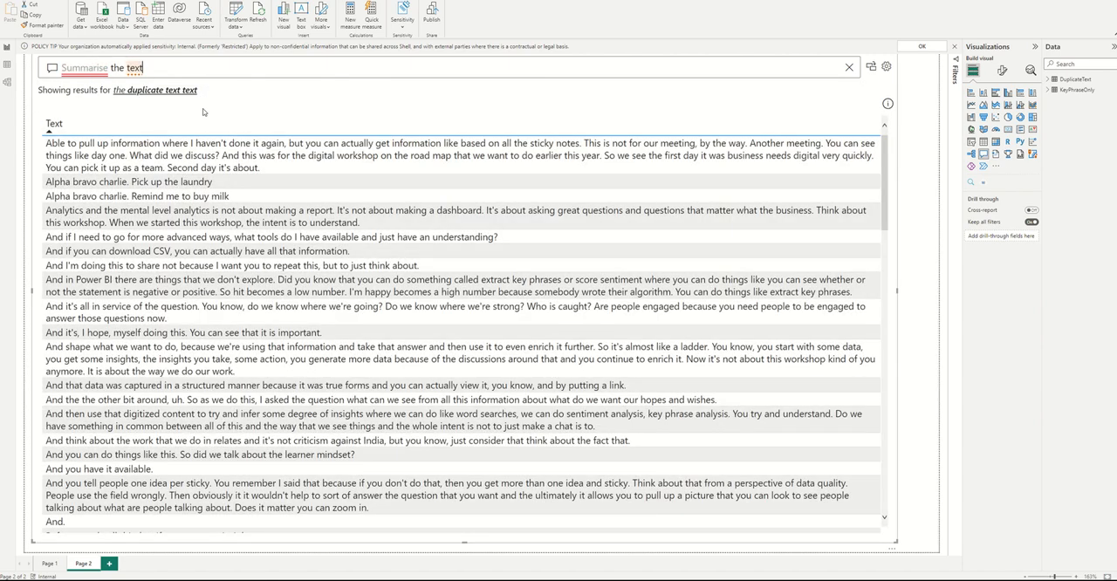
mouse_move(849, 67)
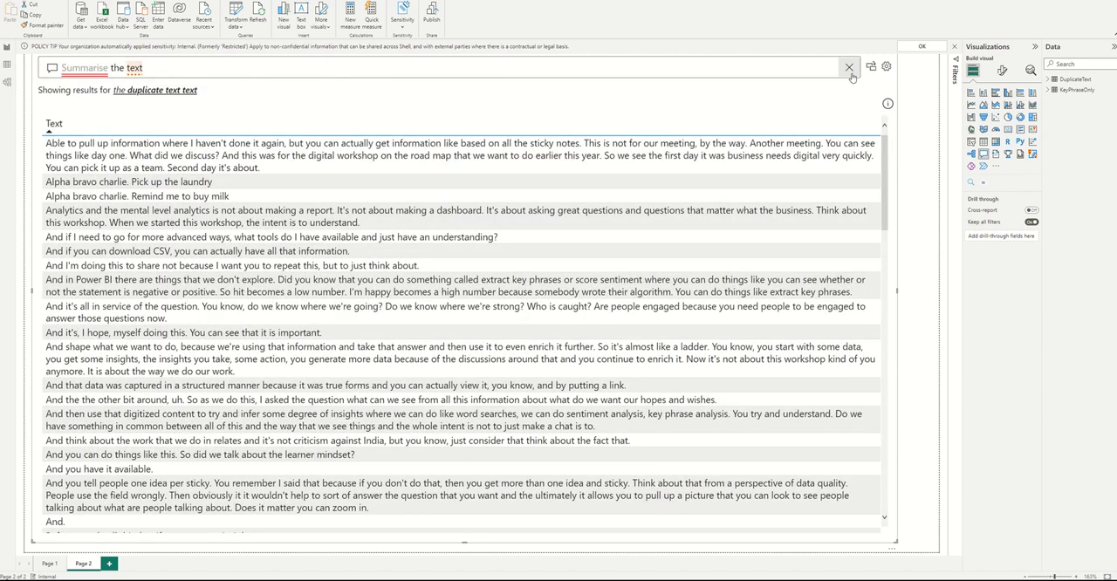
click(848, 66)
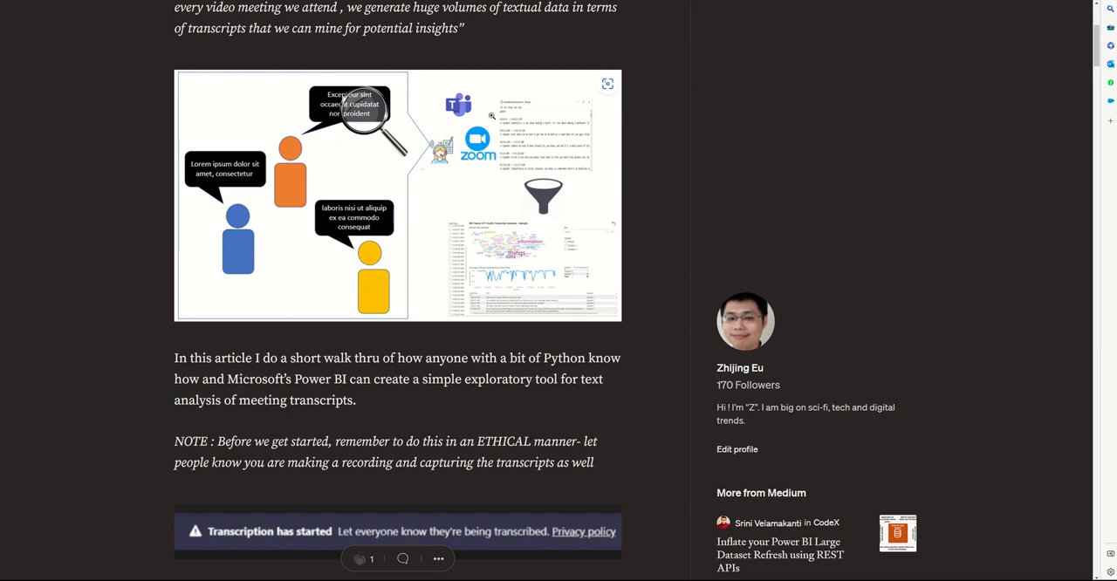
mouse_move(522, 166)
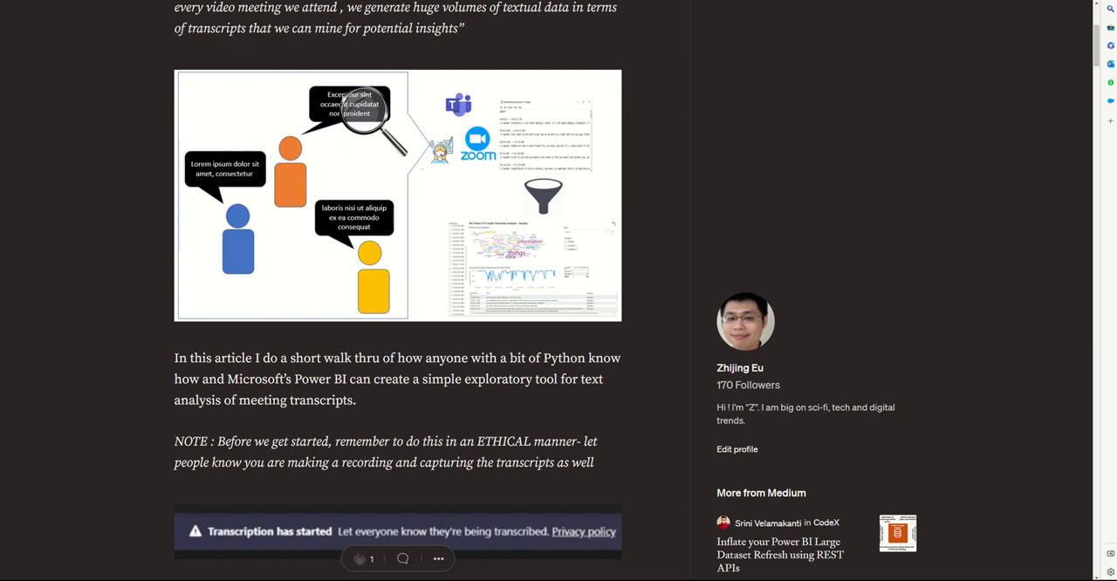
mouse_move(387, 7)
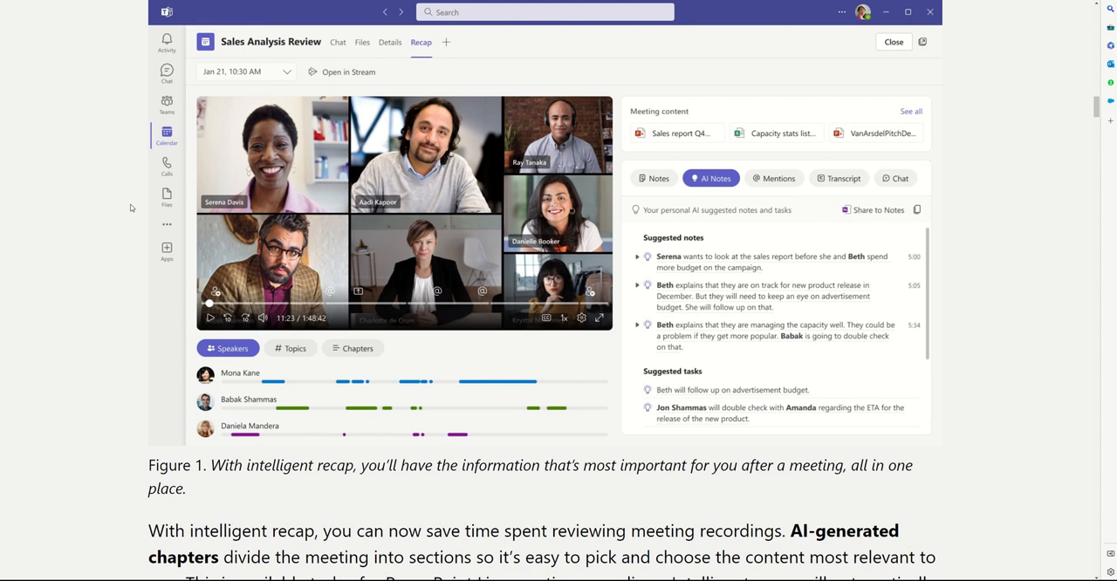
mouse_move(120, 239)
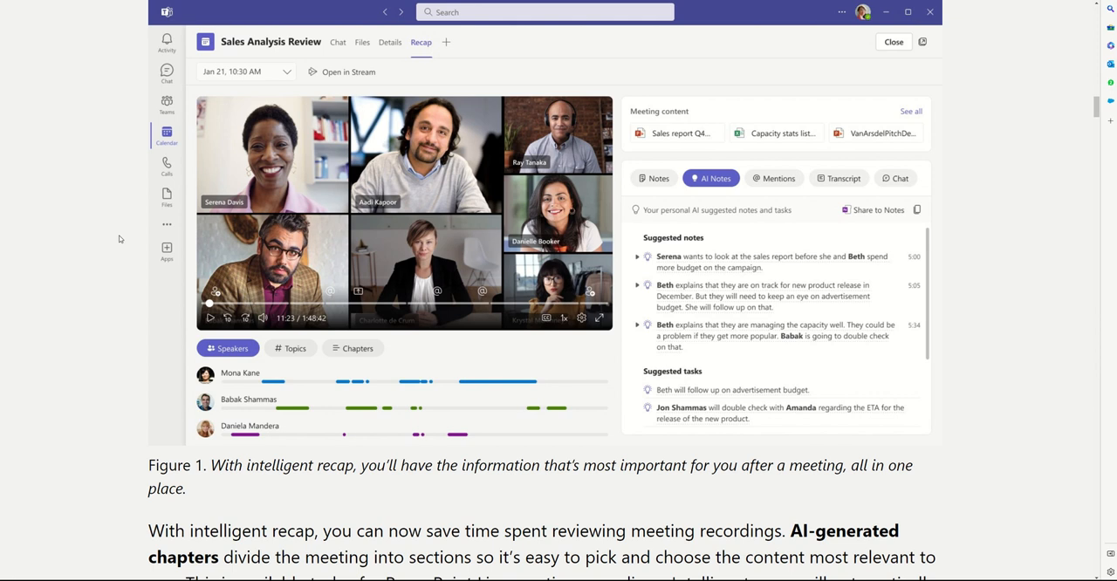
scroll(up, 3)
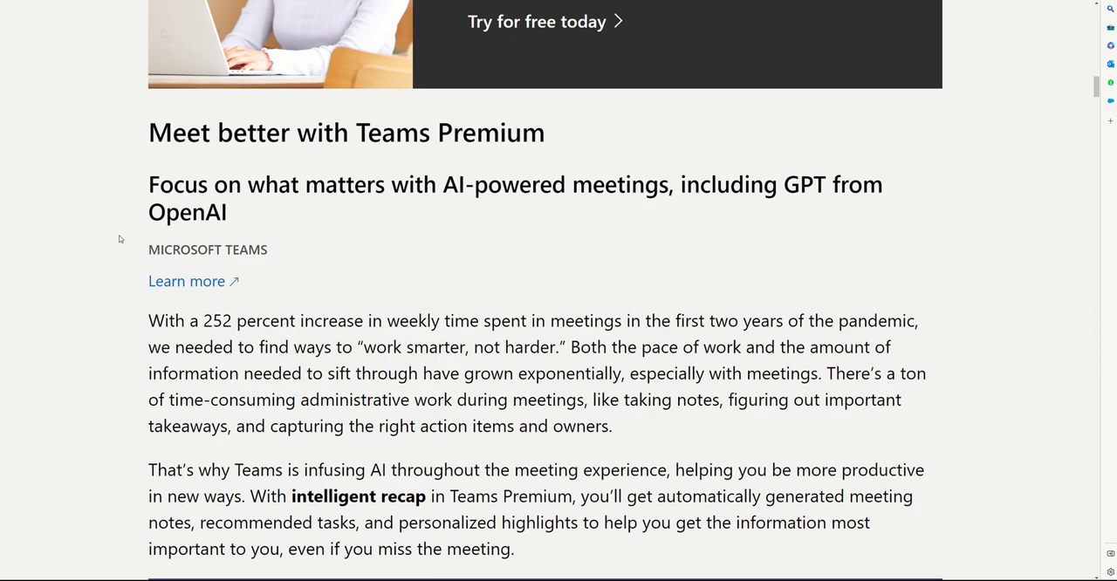
scroll(up, 3)
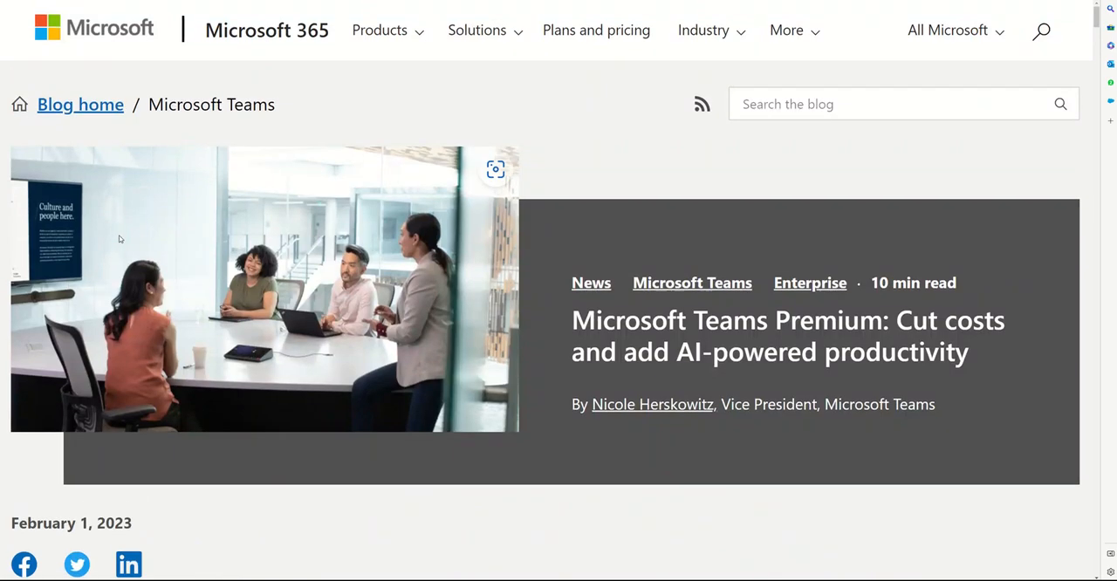
scroll(down, 3)
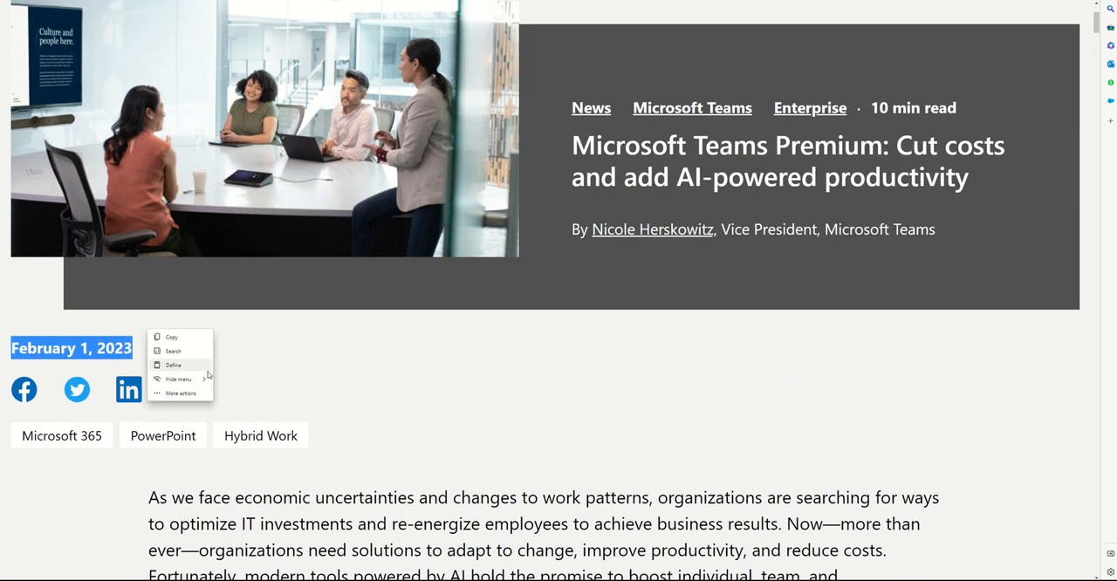
scroll(down, 3)
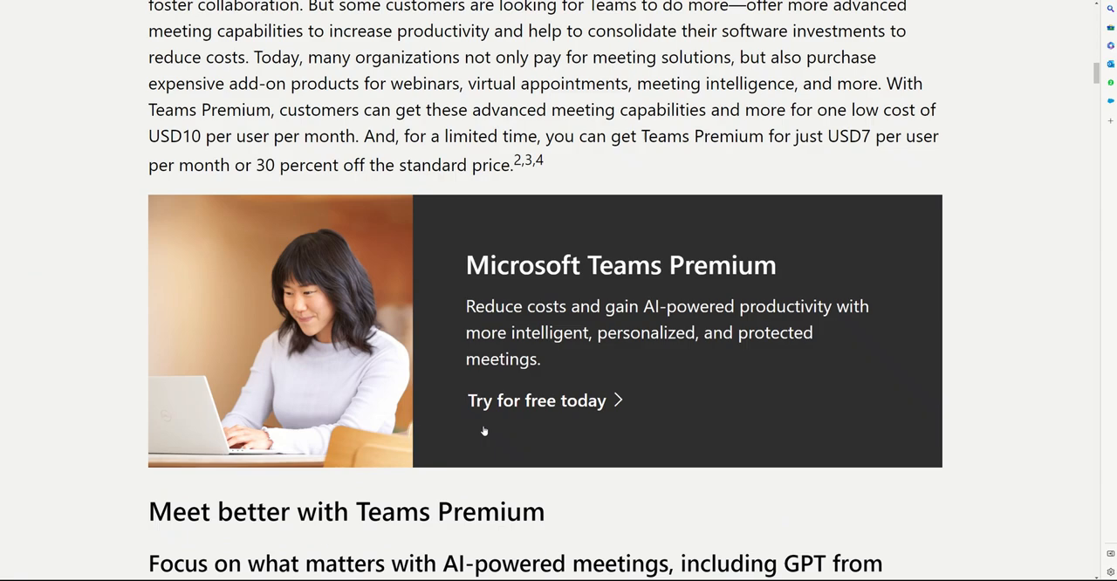
scroll(down, 3)
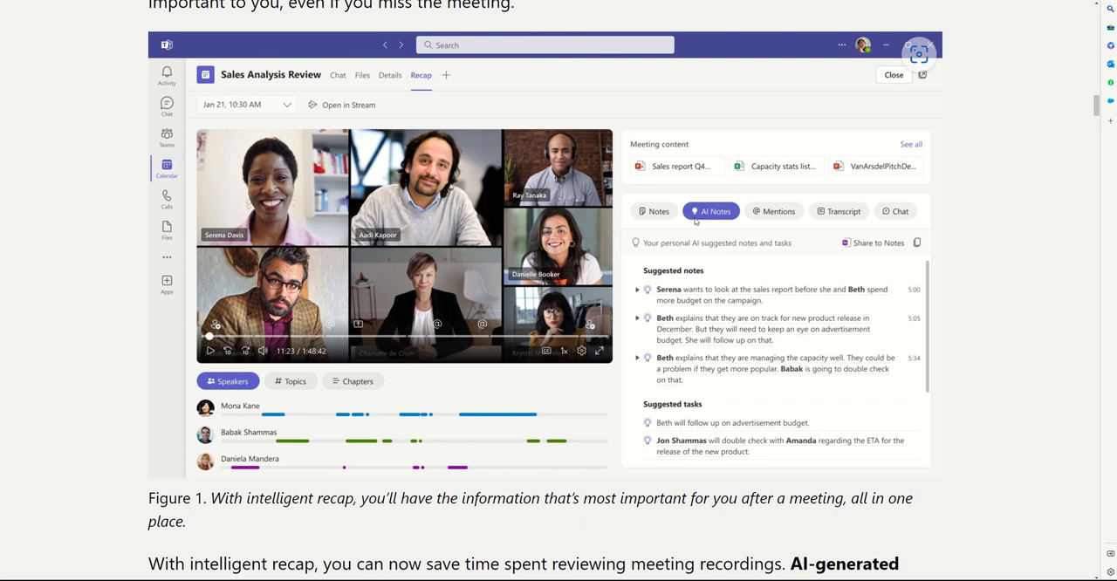
mouse_move(697, 221)
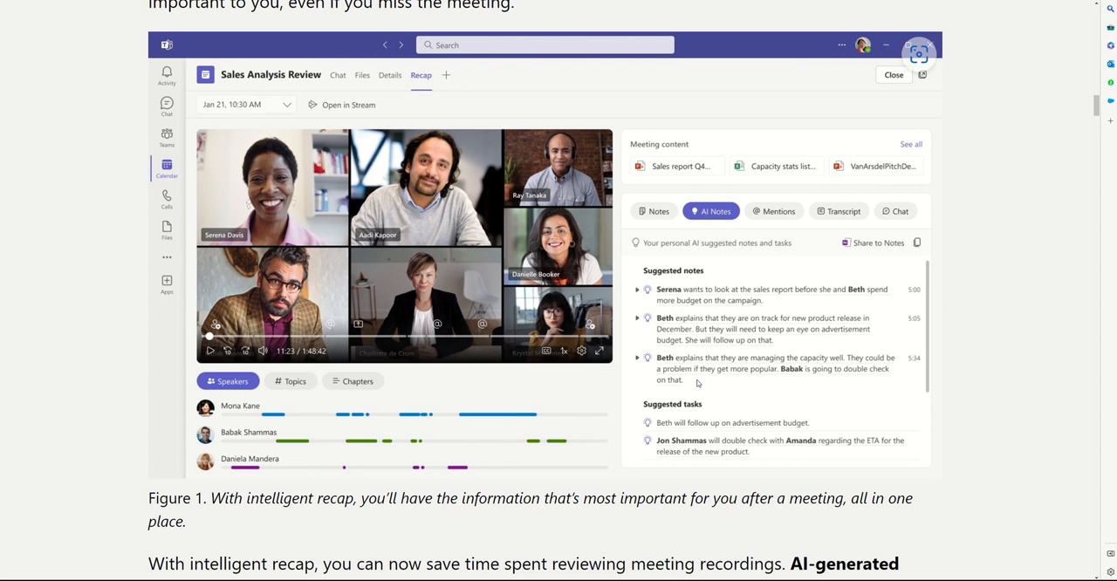
mouse_move(454, 107)
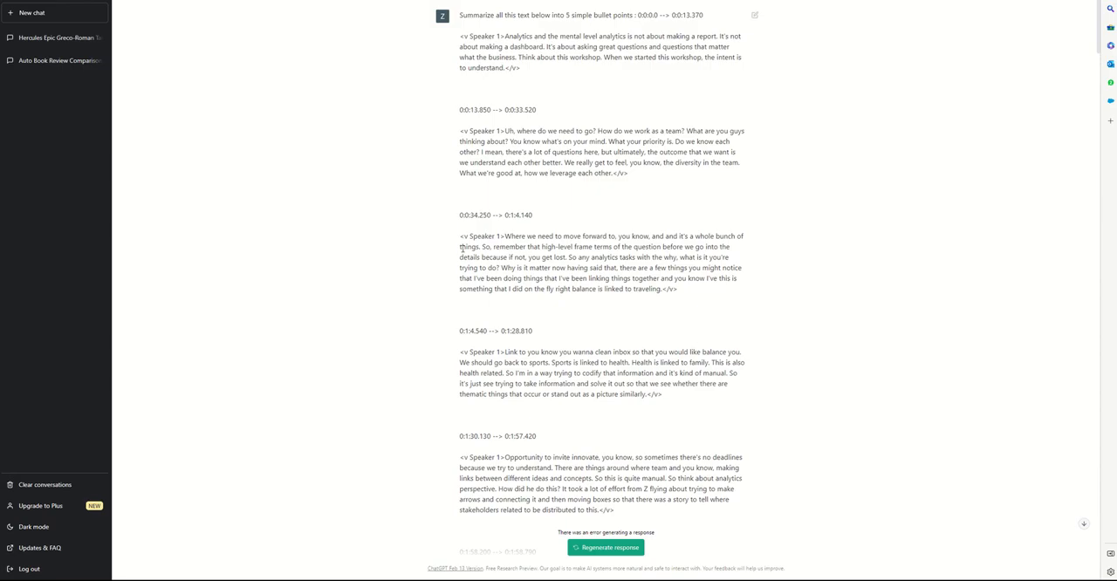
mouse_move(524, 234)
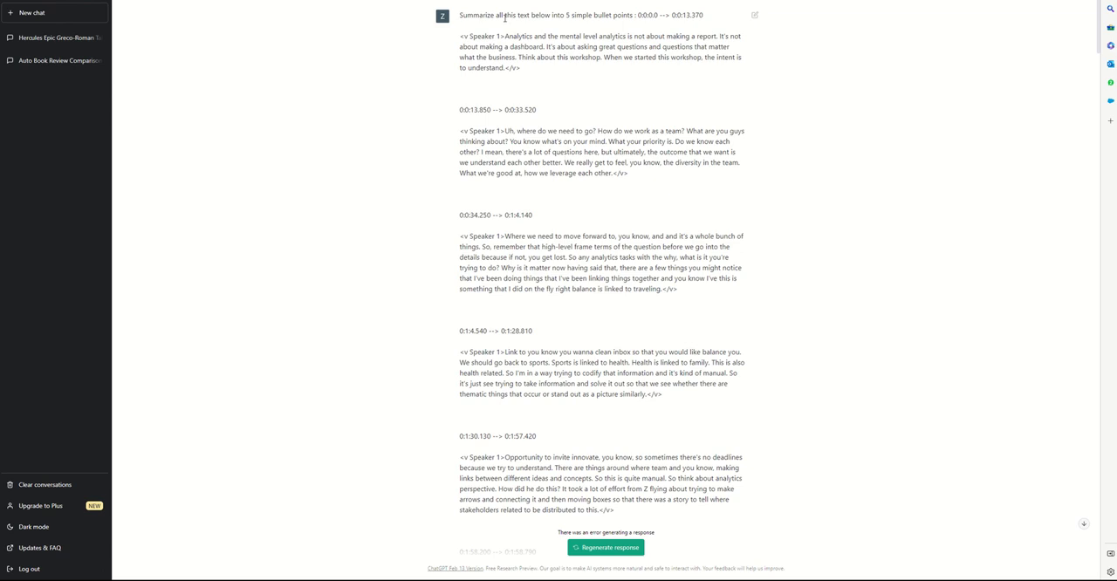
scroll(down, 3)
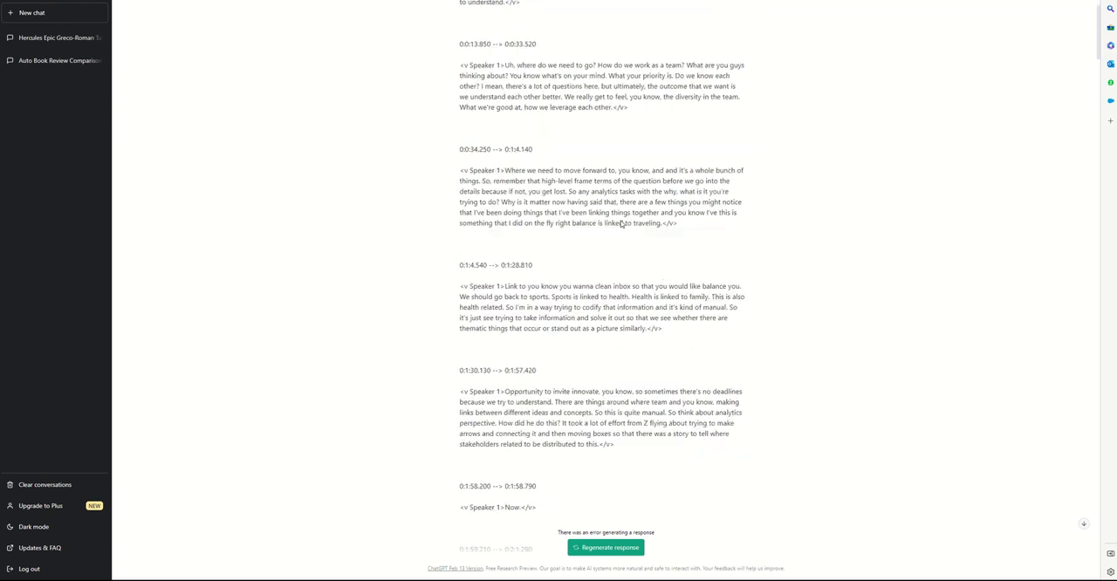
scroll(down, 3)
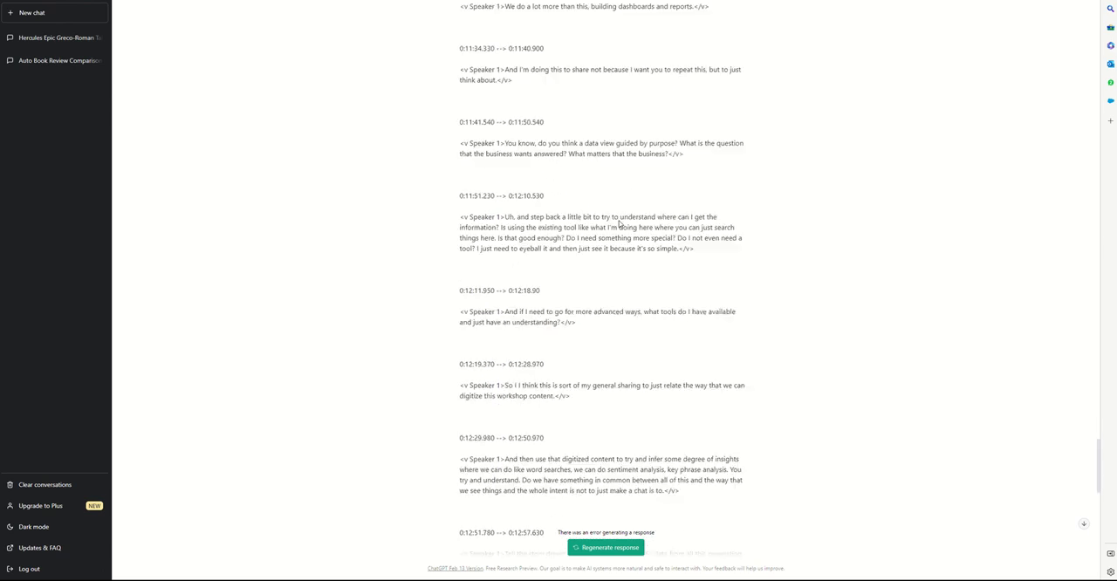
scroll(down, 3)
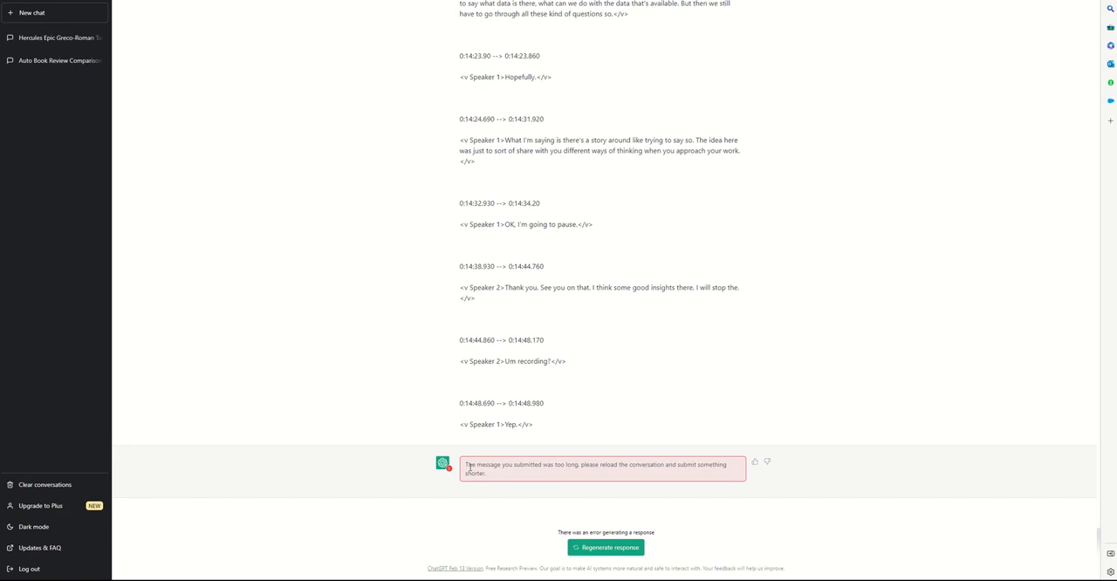
right_click(594, 468)
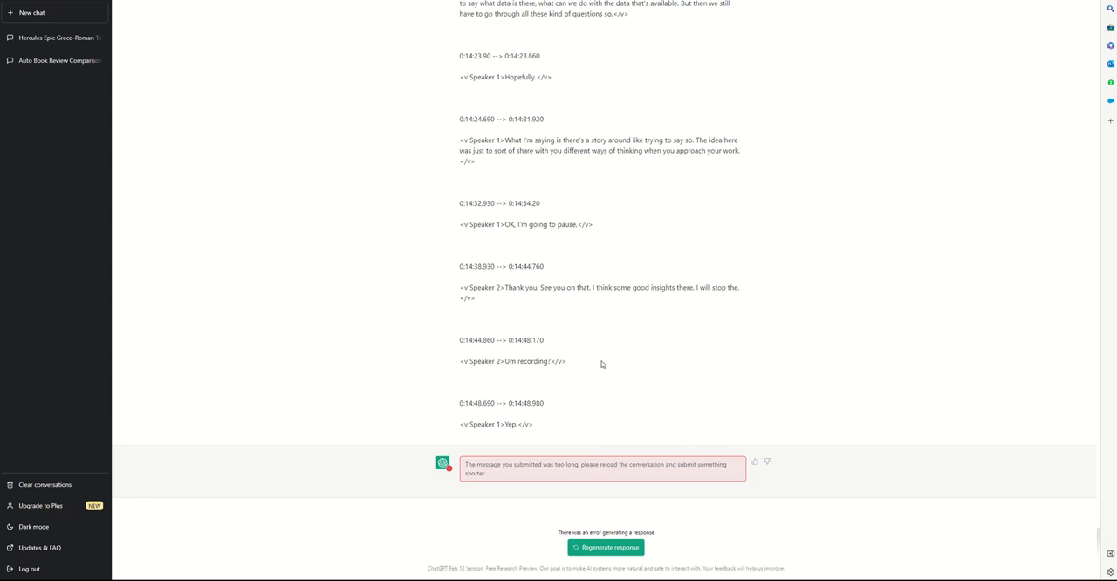
mouse_move(523, 19)
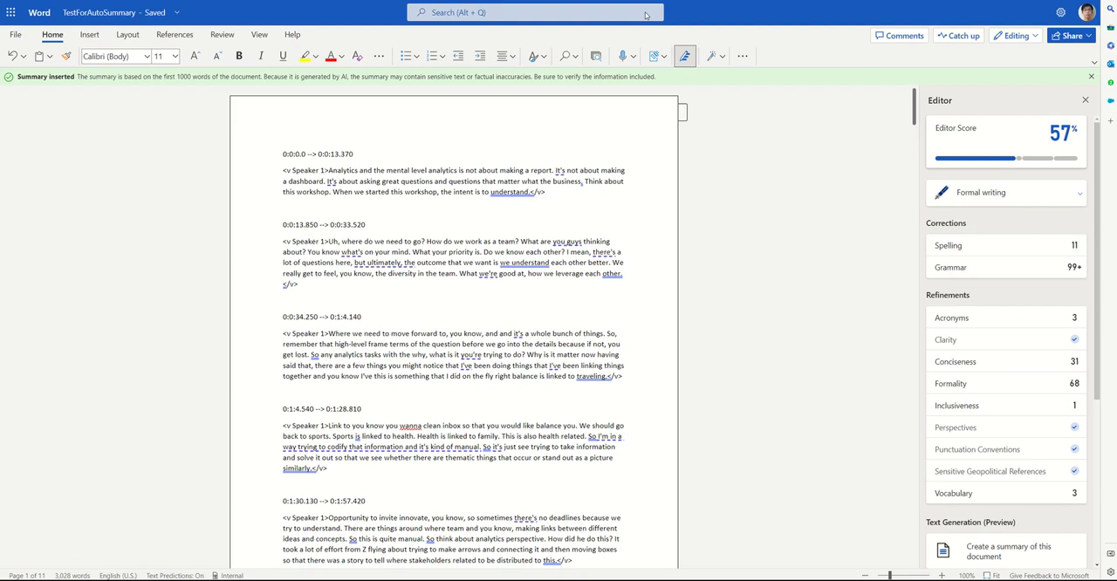
mouse_move(1035, 98)
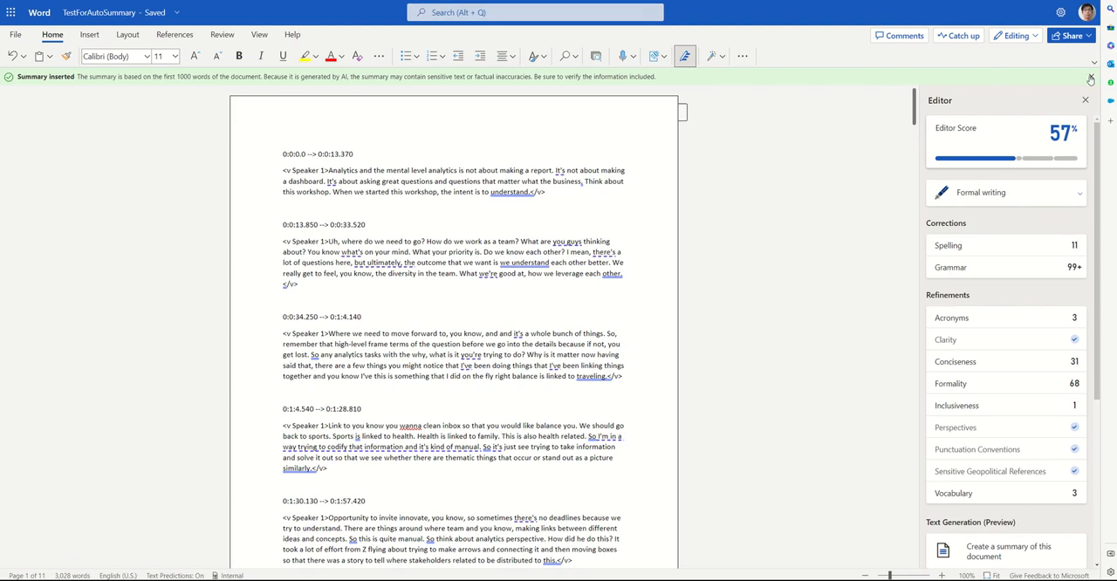
click(1089, 78)
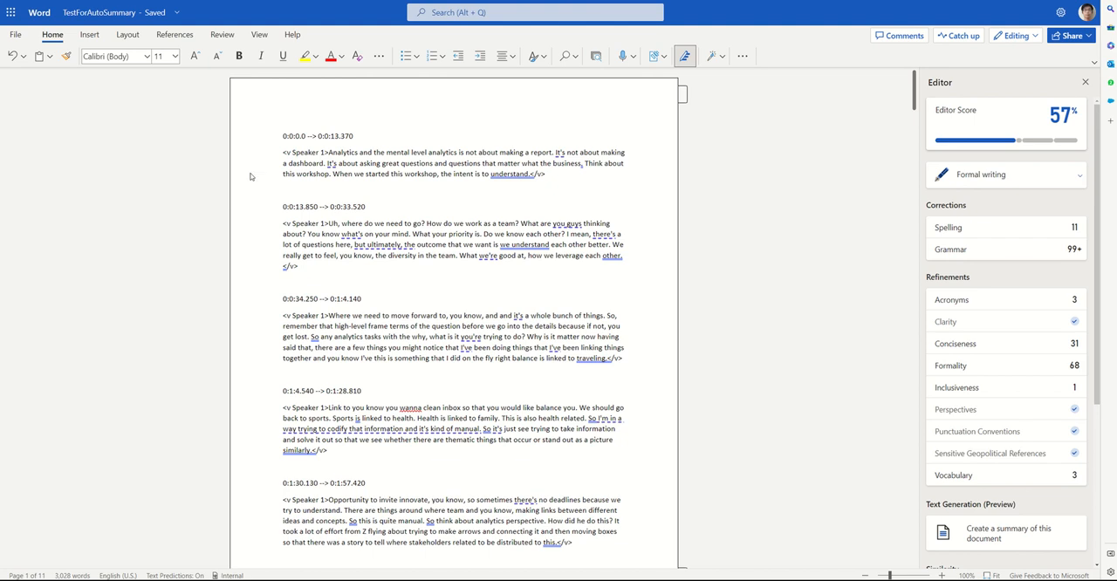
mouse_move(375, 164)
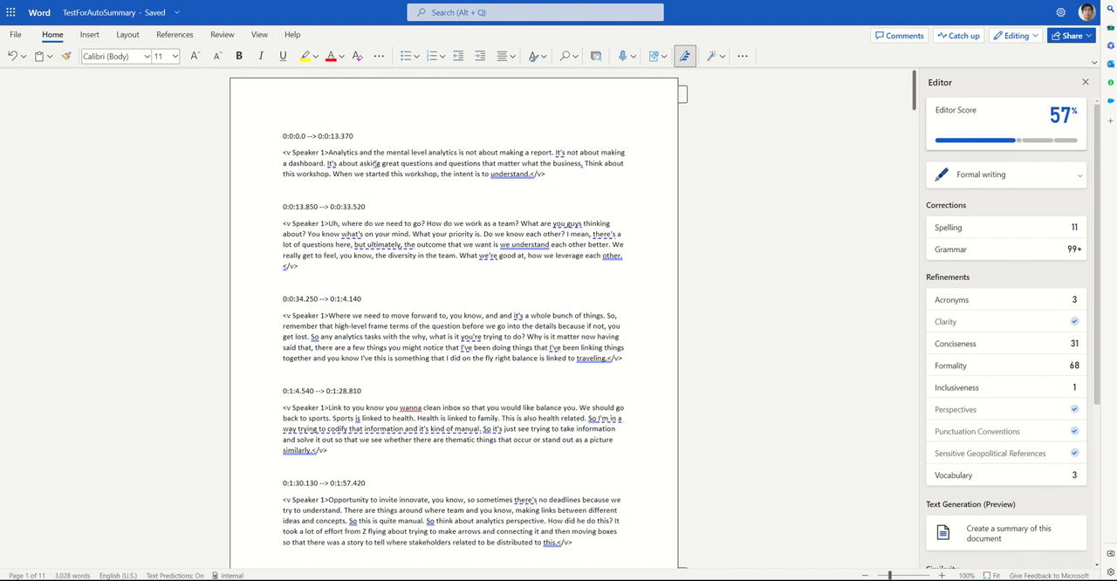
mouse_move(702, 146)
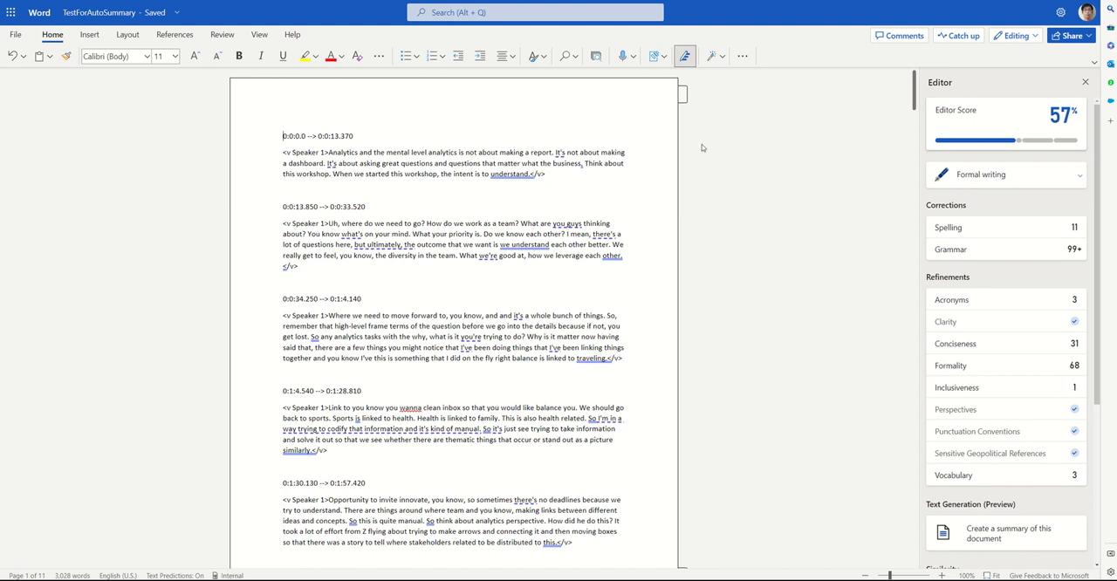
mouse_move(684, 56)
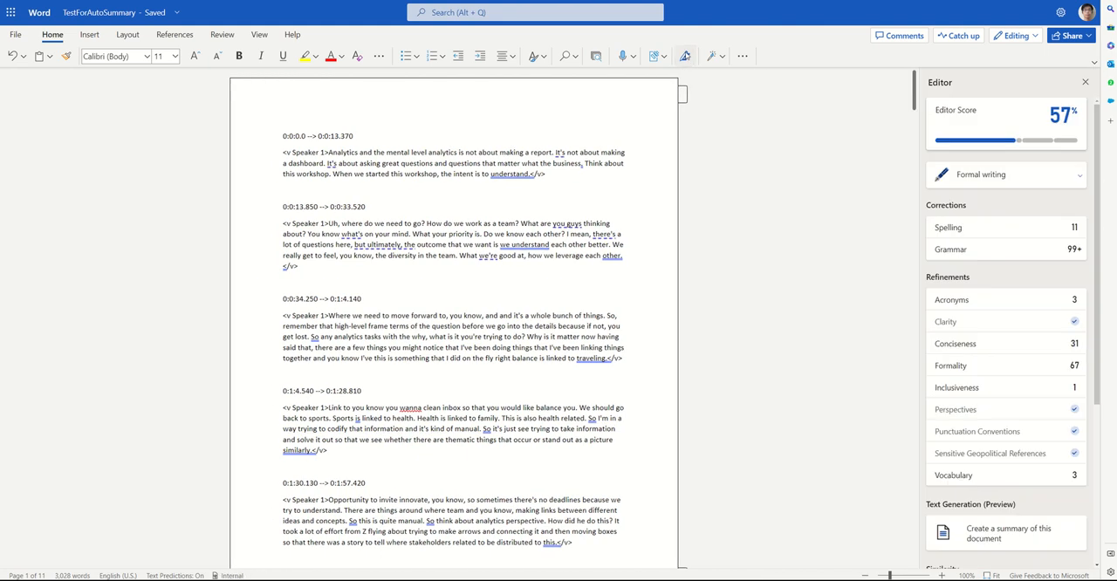
click(684, 56)
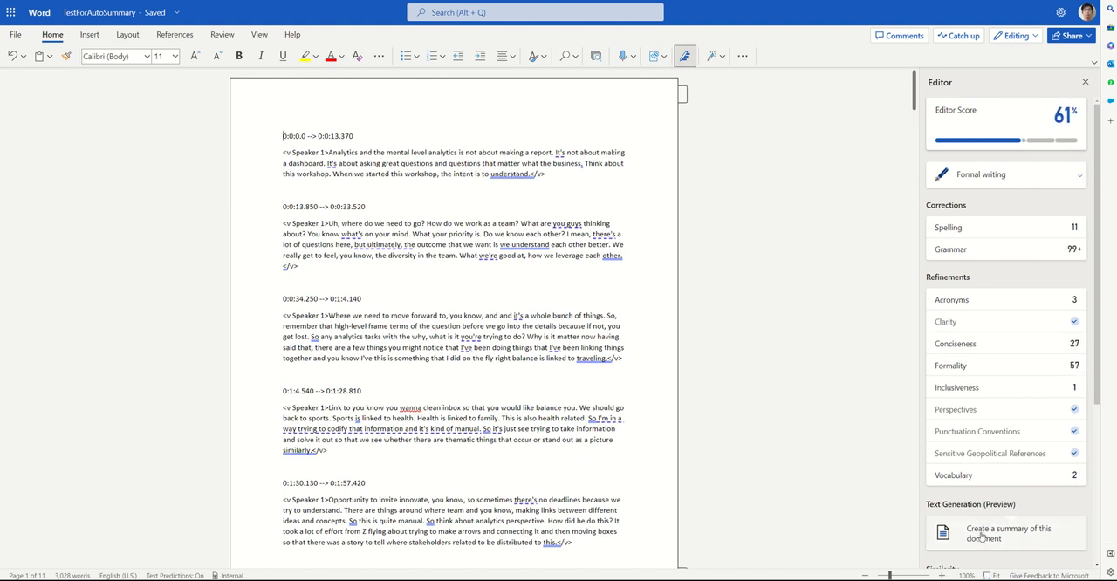
click(1009, 534)
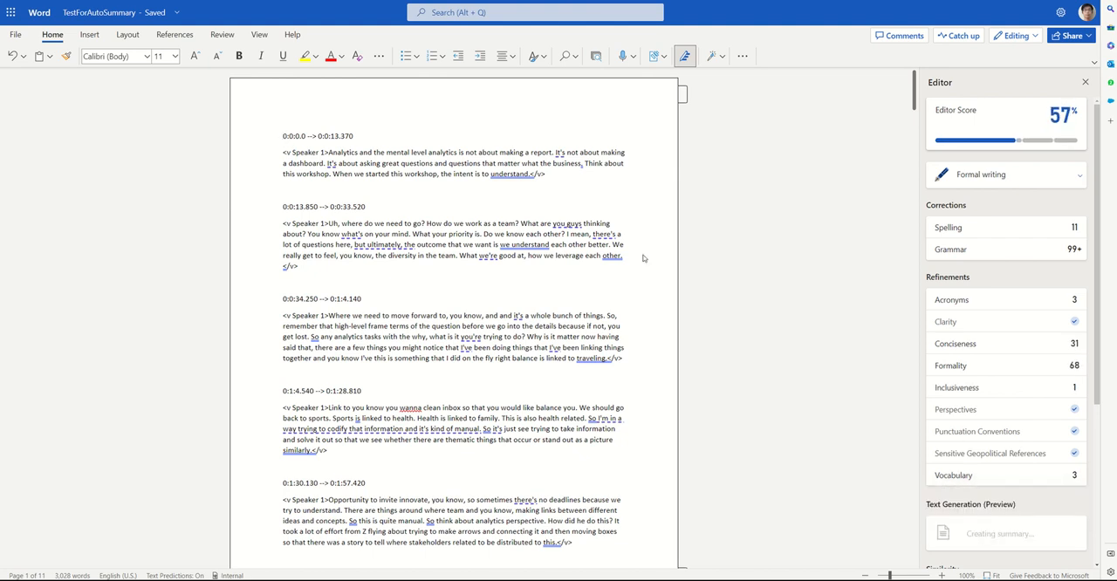
mouse_move(751, 262)
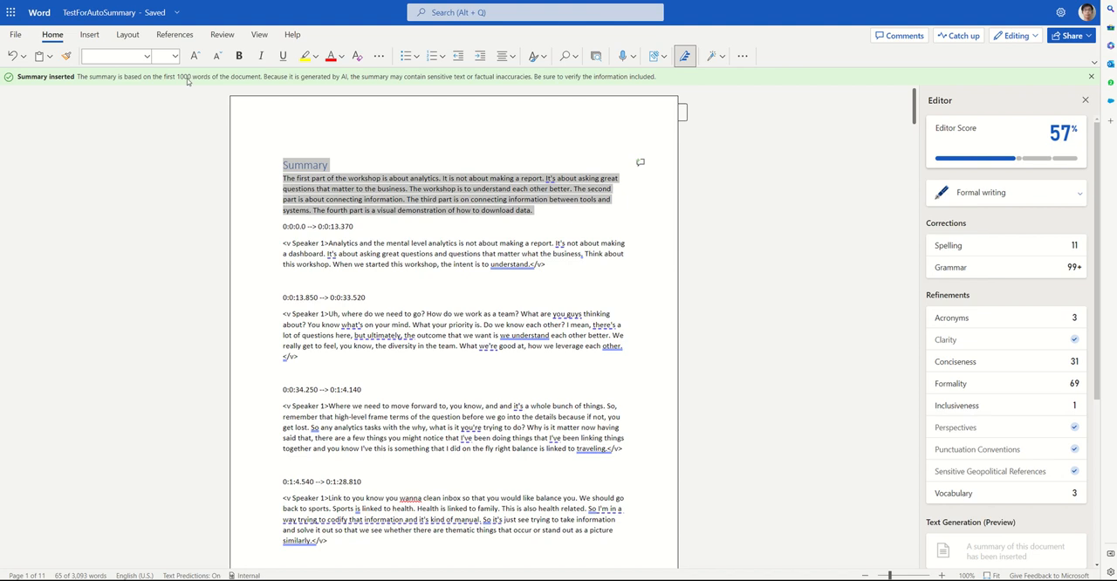
mouse_move(457, 84)
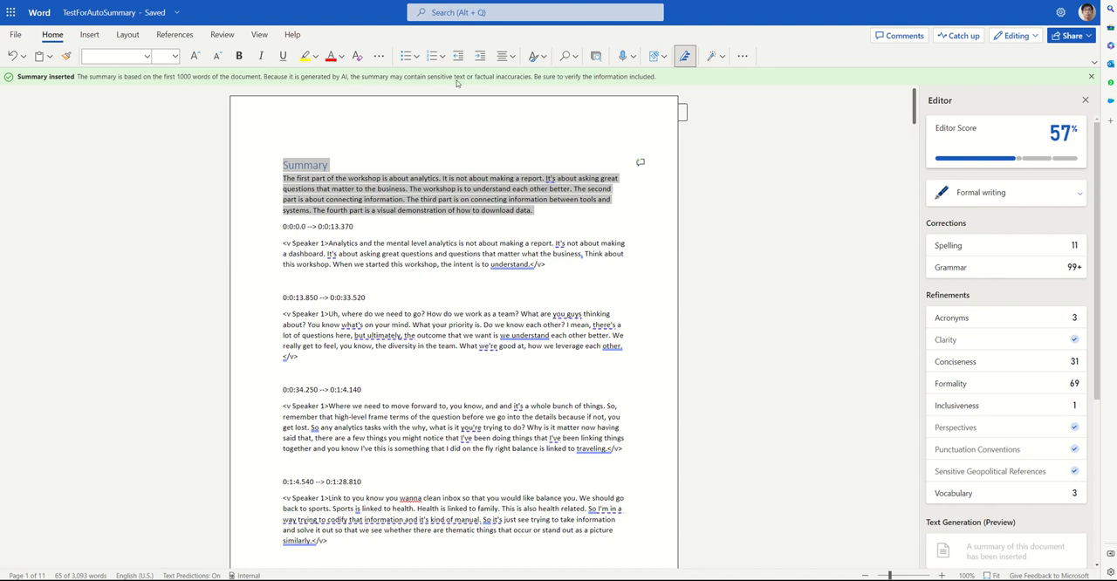
mouse_move(632, 192)
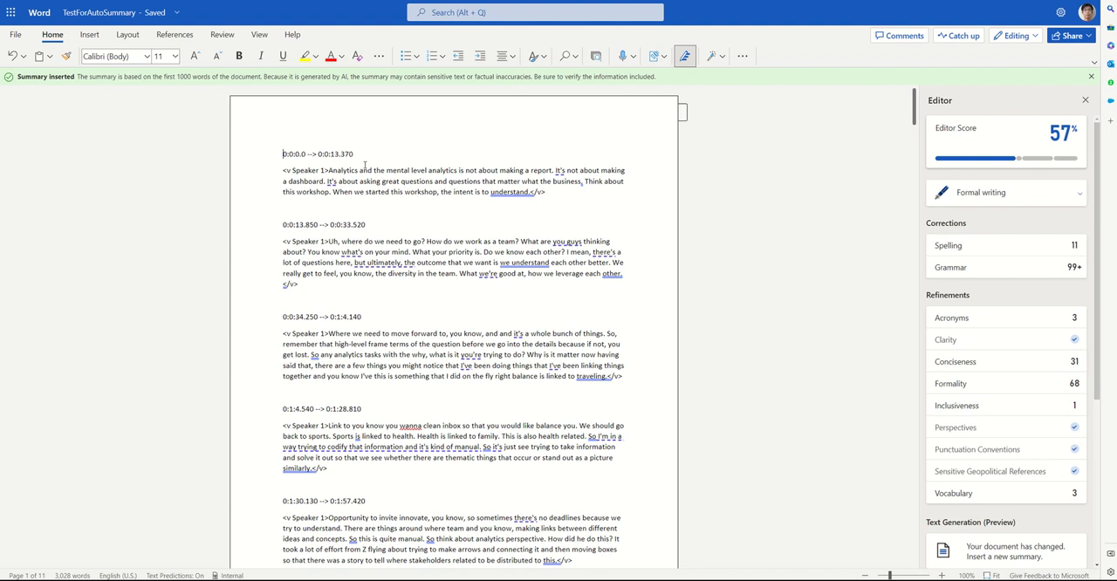
mouse_move(423, 143)
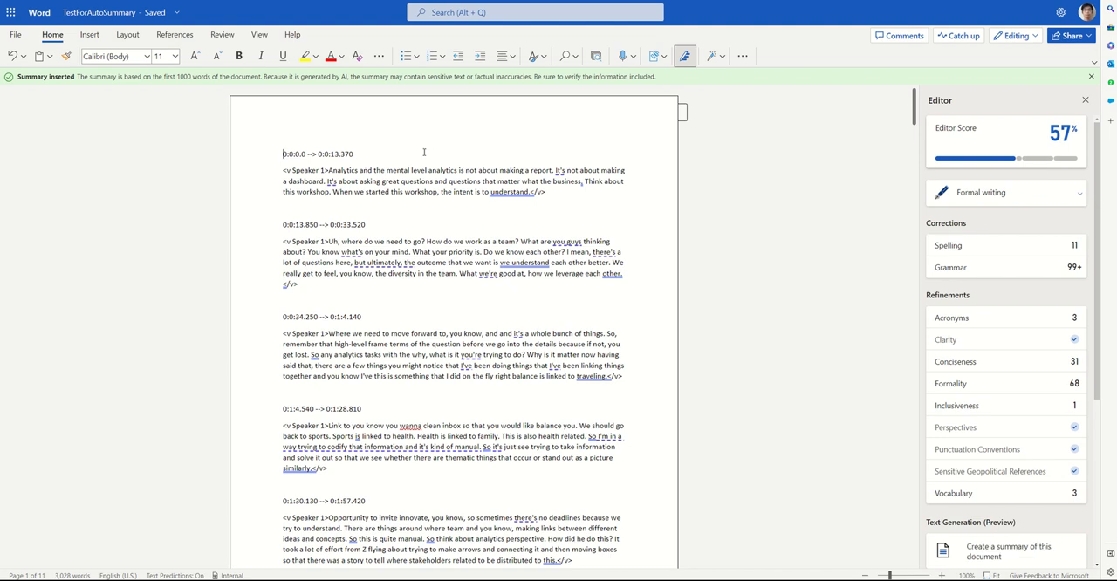
mouse_move(599, 143)
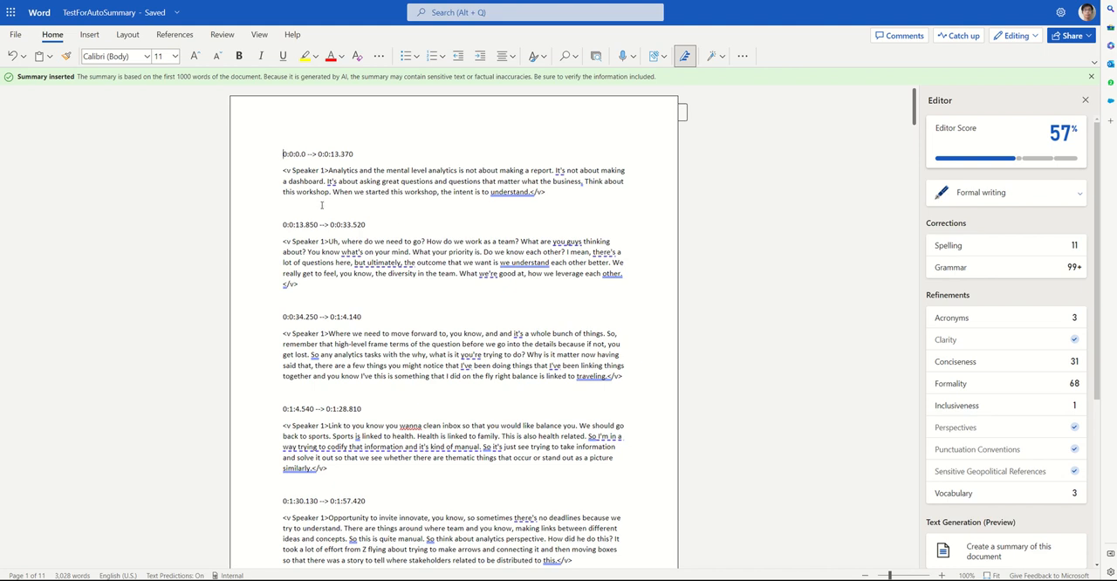
scroll(up, 3)
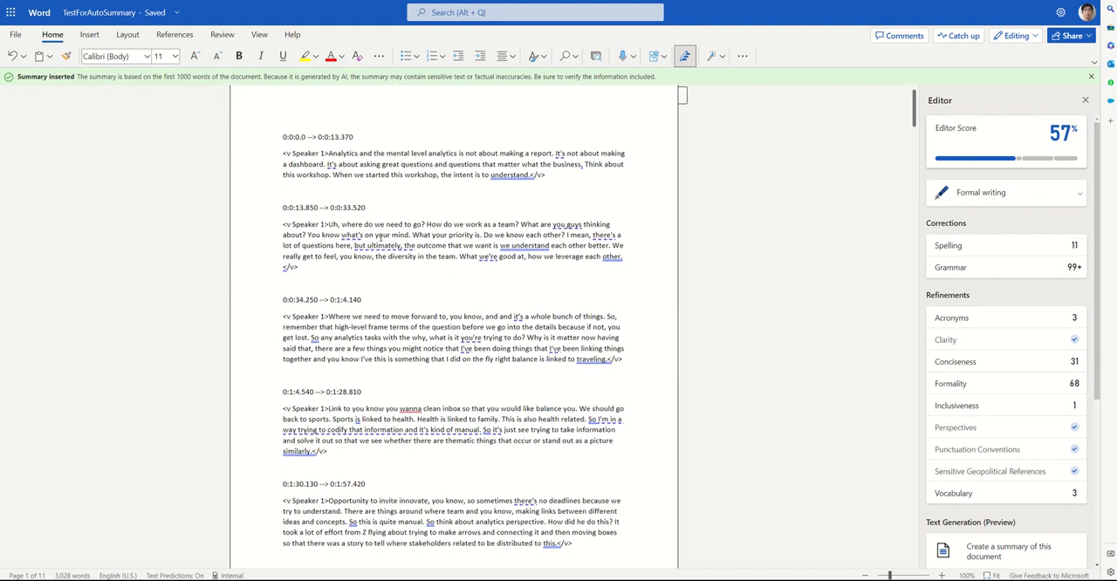
scroll(down, 3)
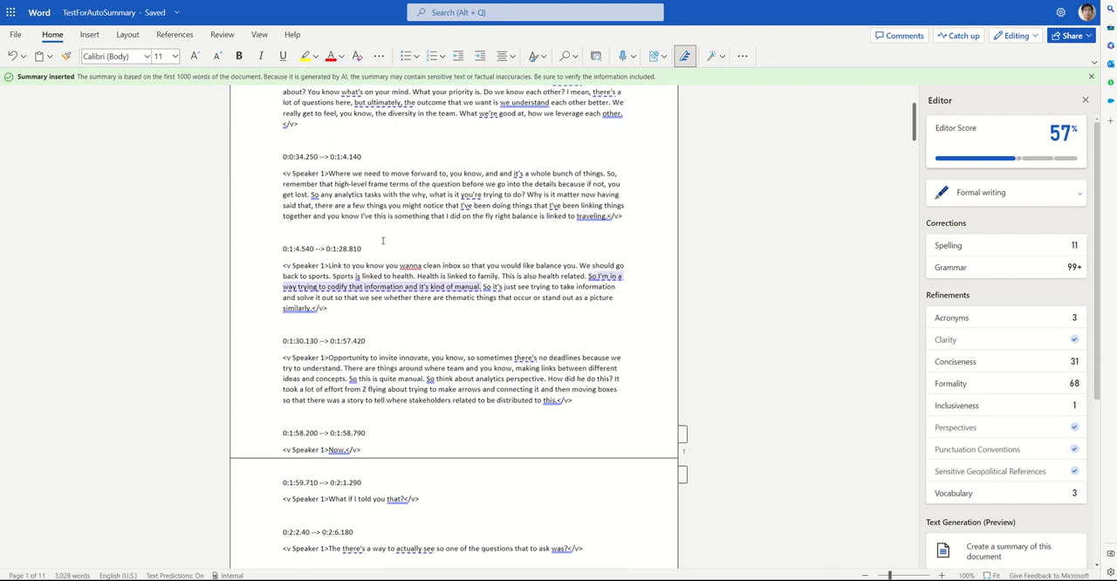
scroll(up, 3)
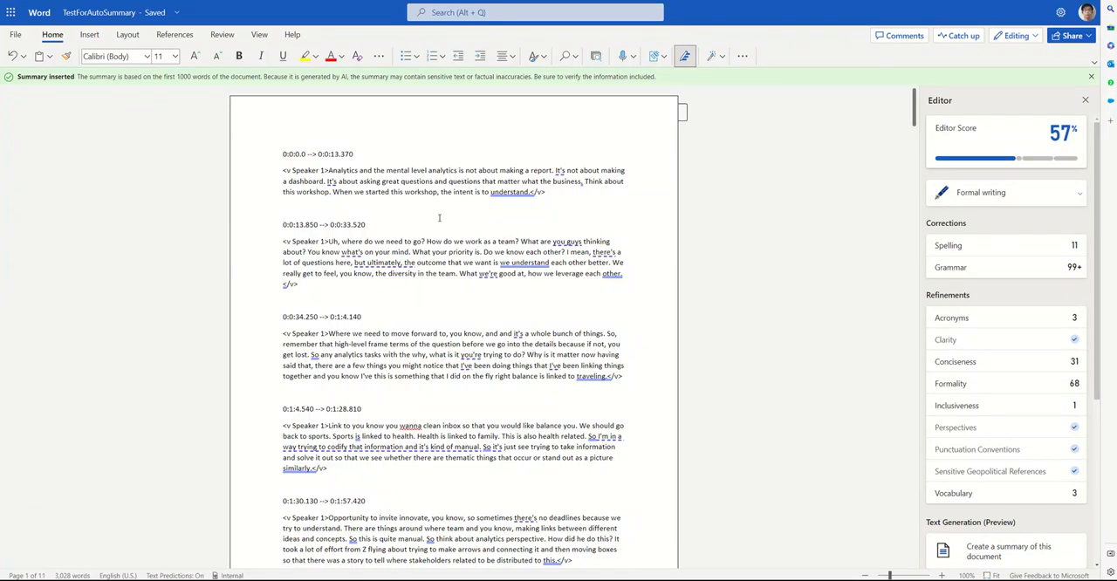
mouse_move(358, 150)
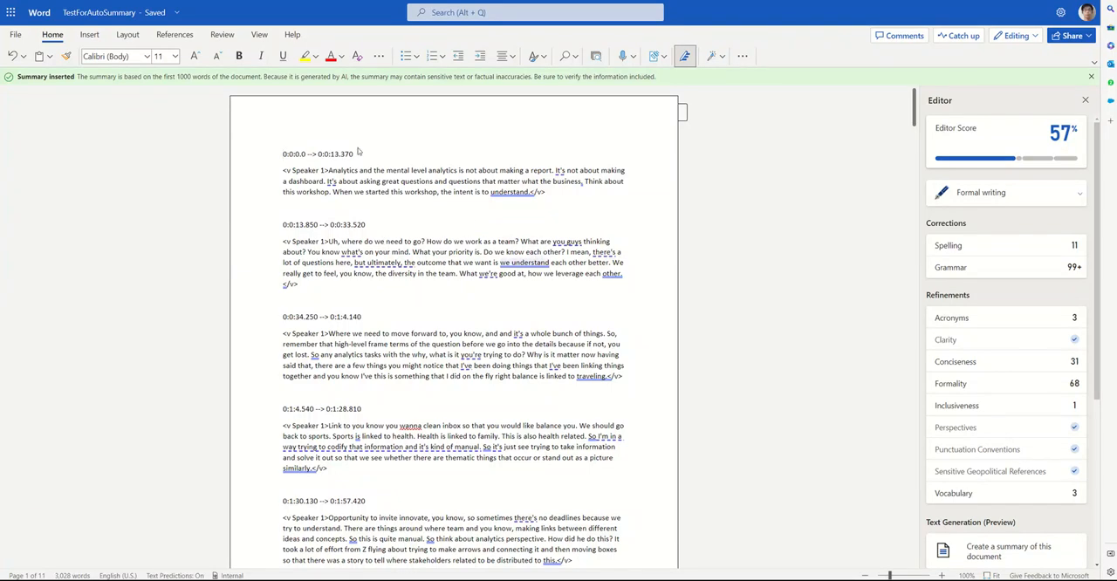
mouse_move(477, 237)
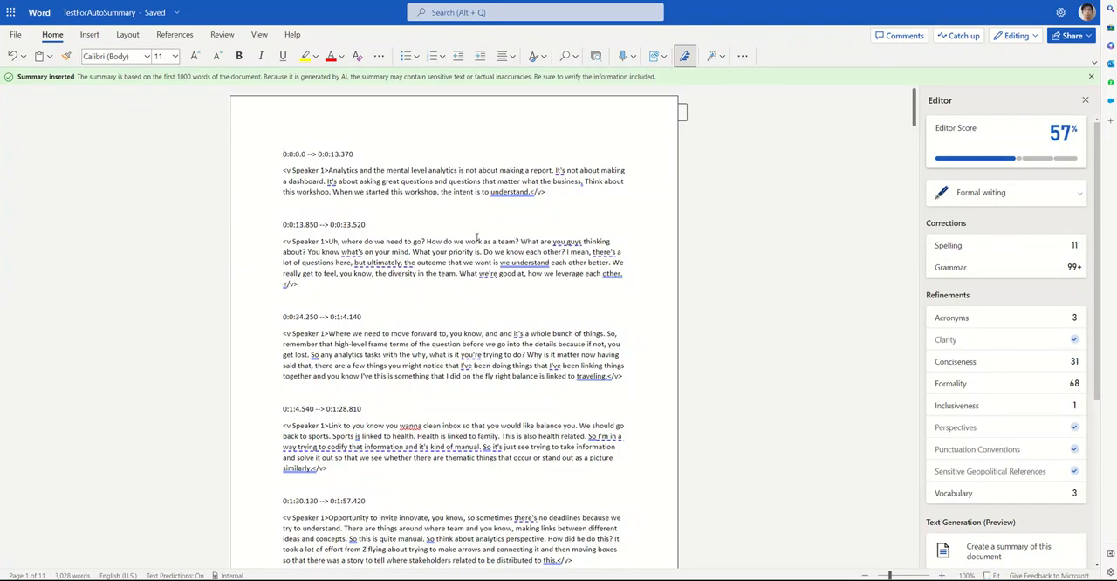
scroll(down, 3)
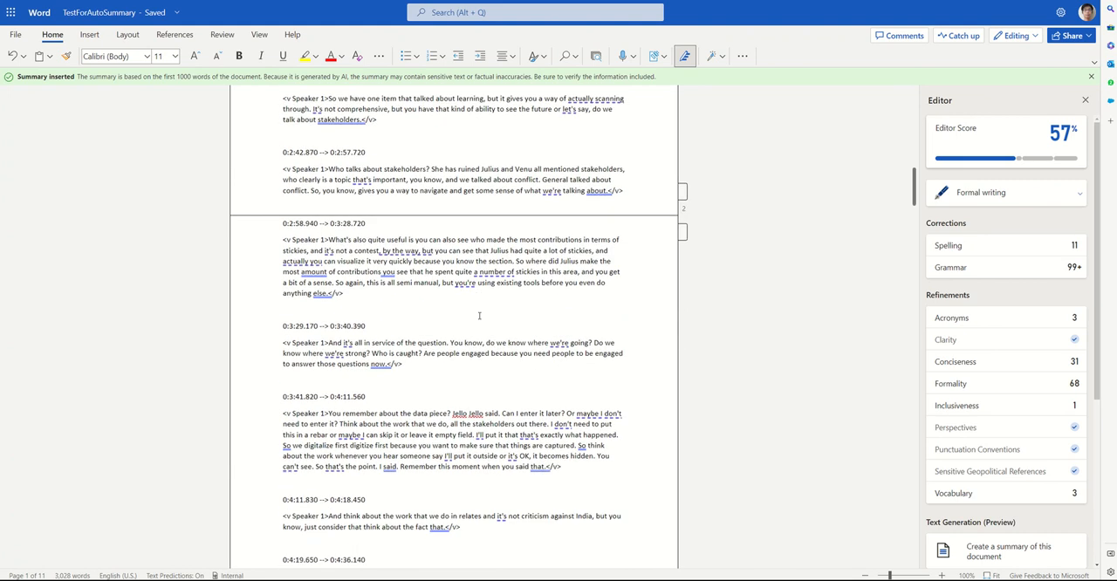
scroll(up, 3)
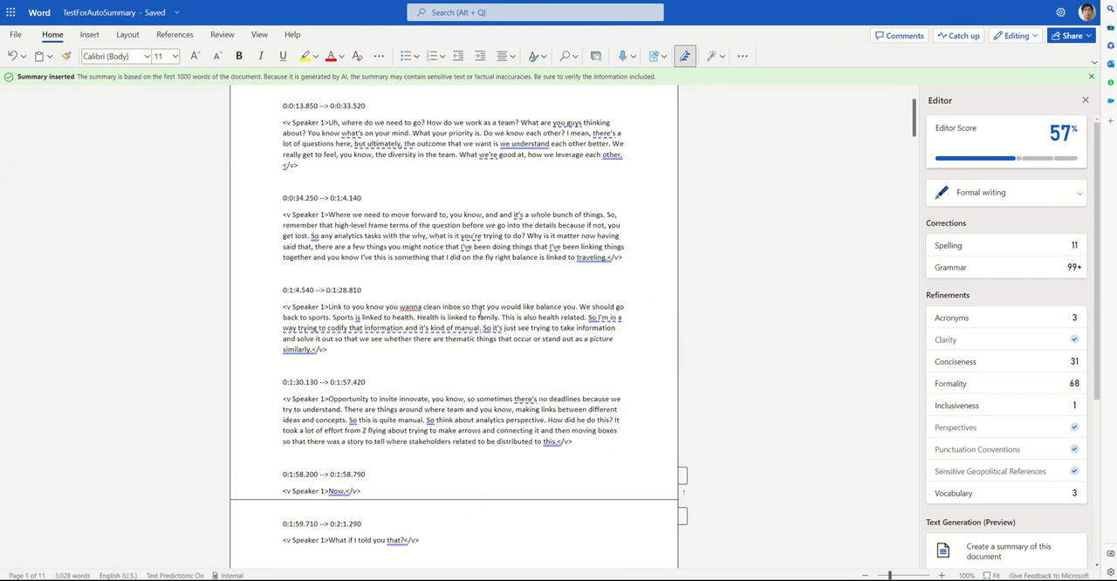
scroll(up, 3)
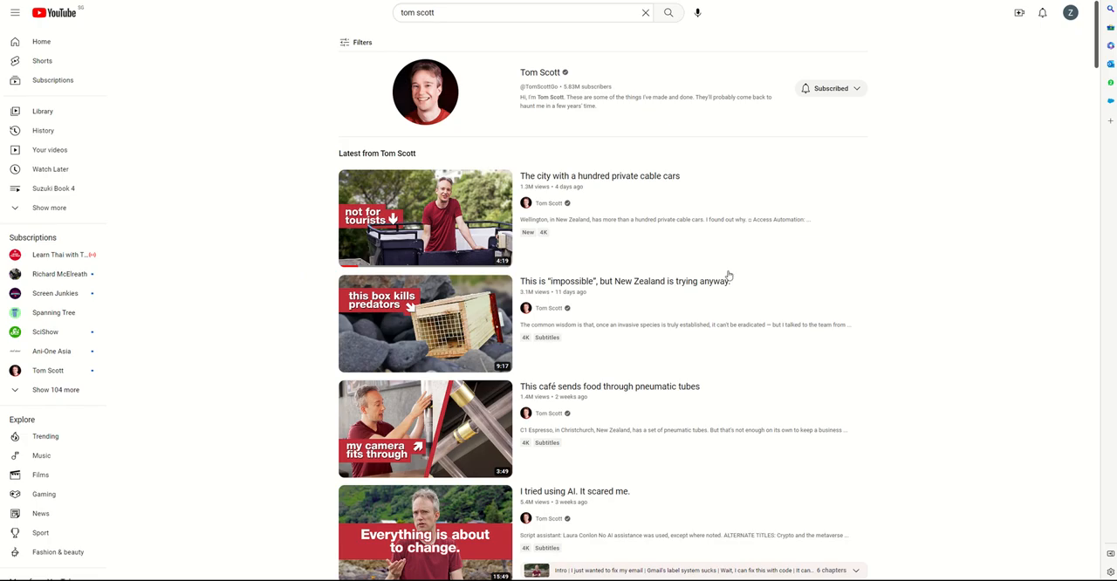
mouse_move(657, 126)
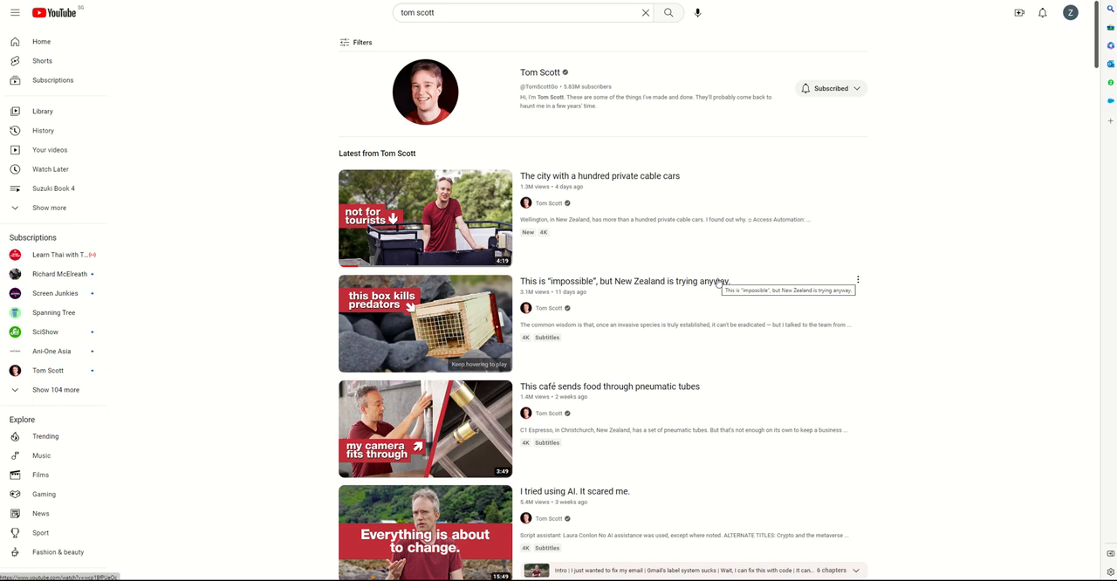
Step: Scroll through Tom Scott's latest videos in the YouTube search results and back up
scroll(down, 3)
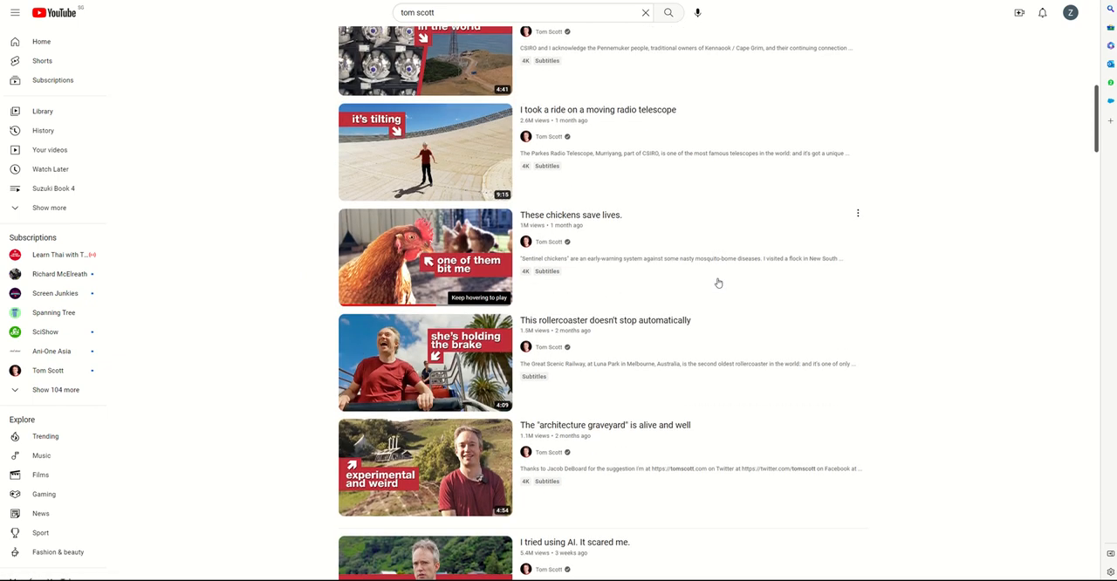
scroll(up, 3)
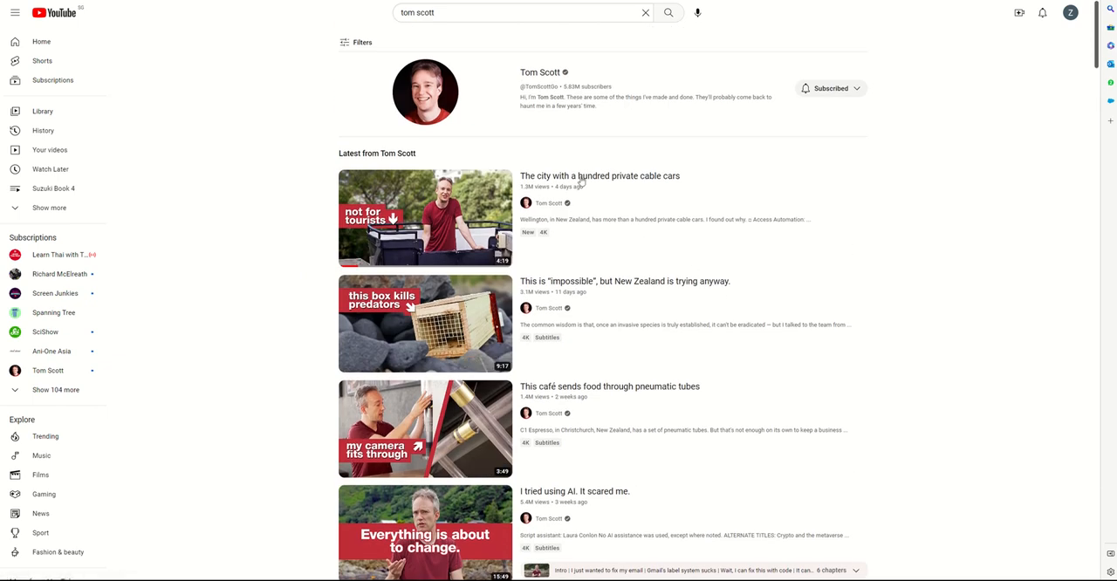
mouse_move(584, 503)
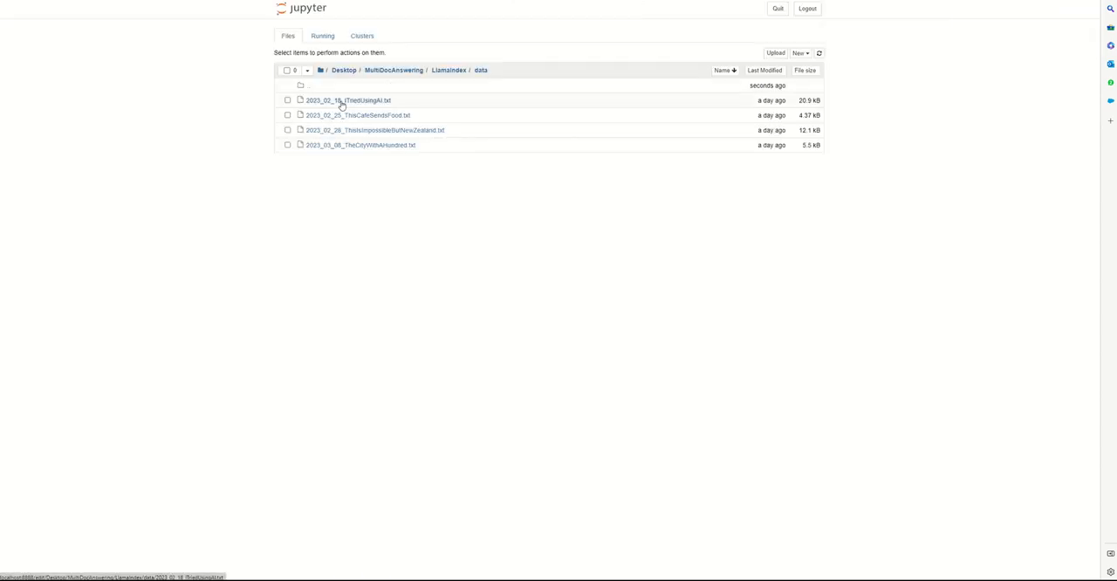
Step: Navigate the Jupyter file browser into the project's data folder of transcript .txt files
click(348, 101)
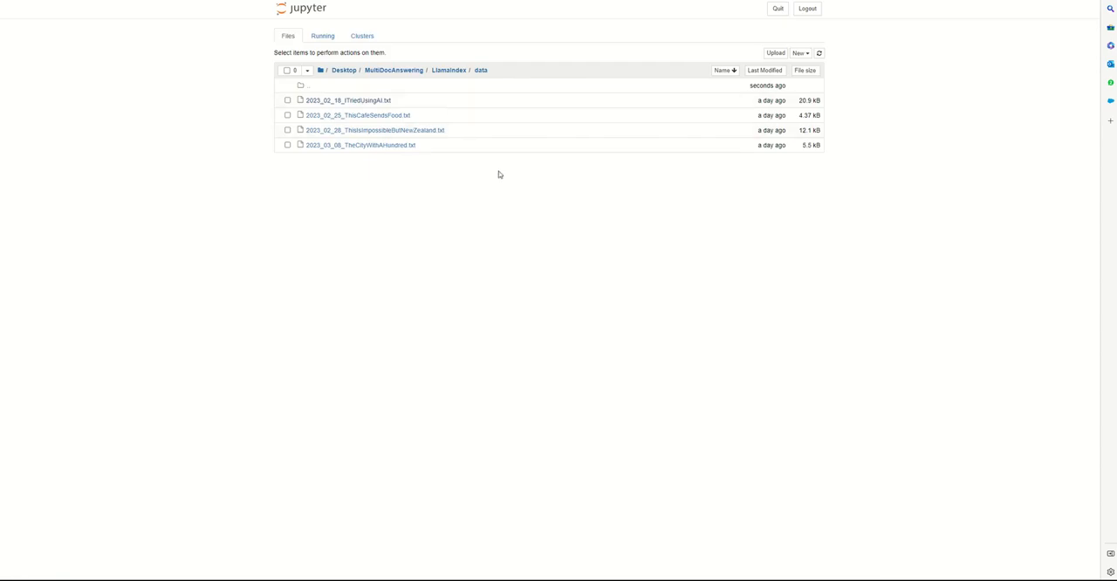
mouse_move(591, 189)
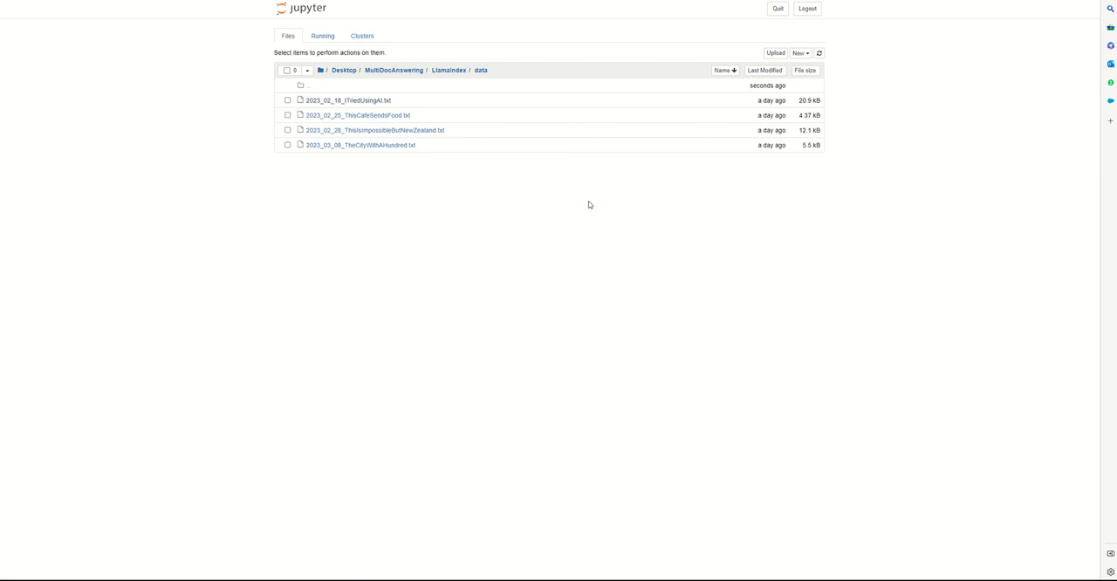
mouse_move(379, 84)
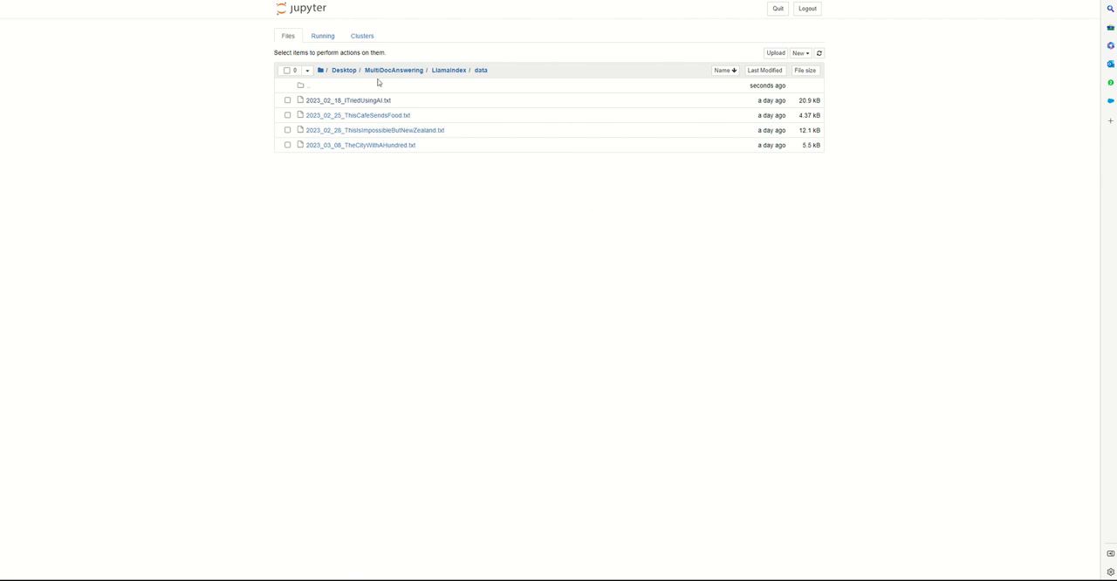
mouse_move(356, 172)
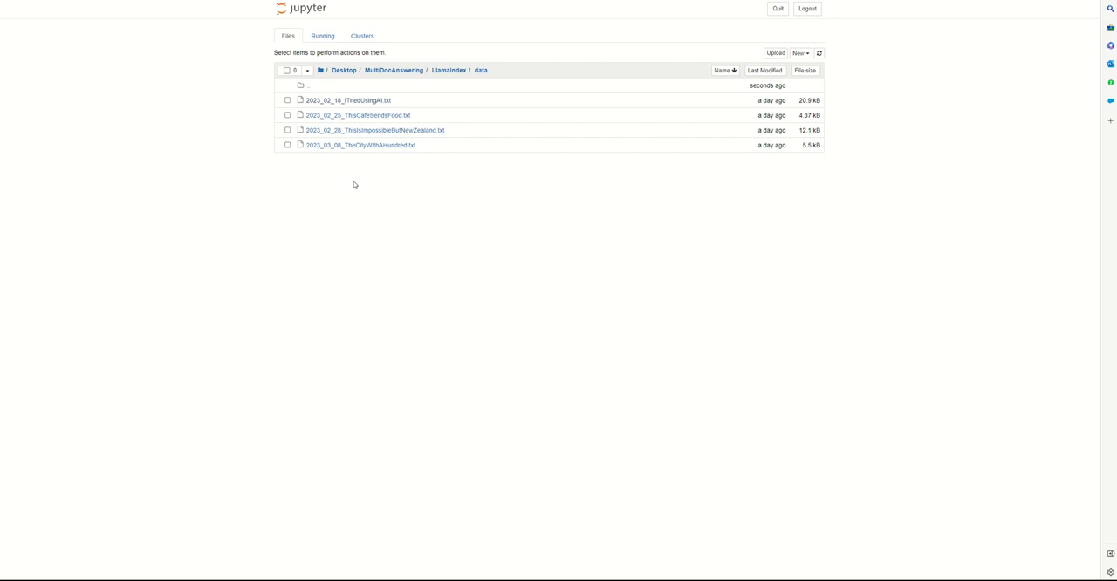
mouse_move(611, 111)
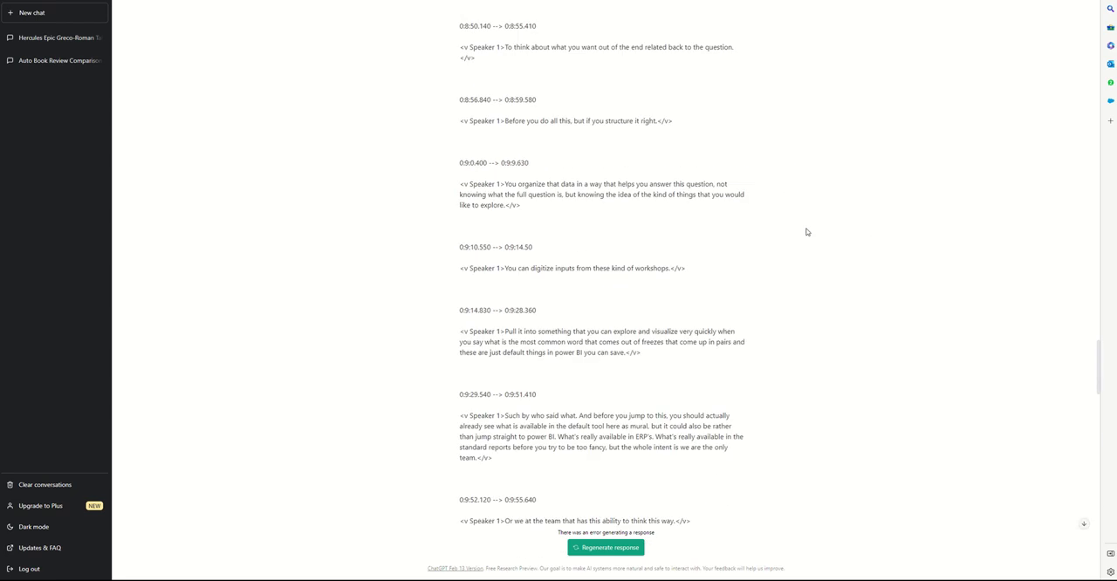
Step: Scroll up to the top of the ChatGPT 5-bullet transcript summarisation prompt
scroll(up, 3)
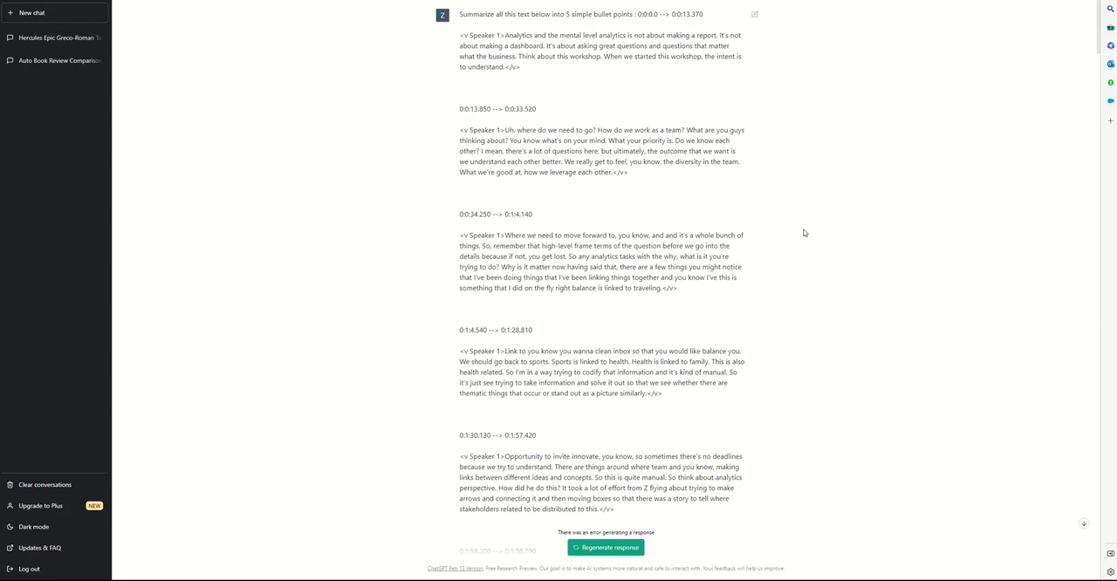
mouse_move(811, 234)
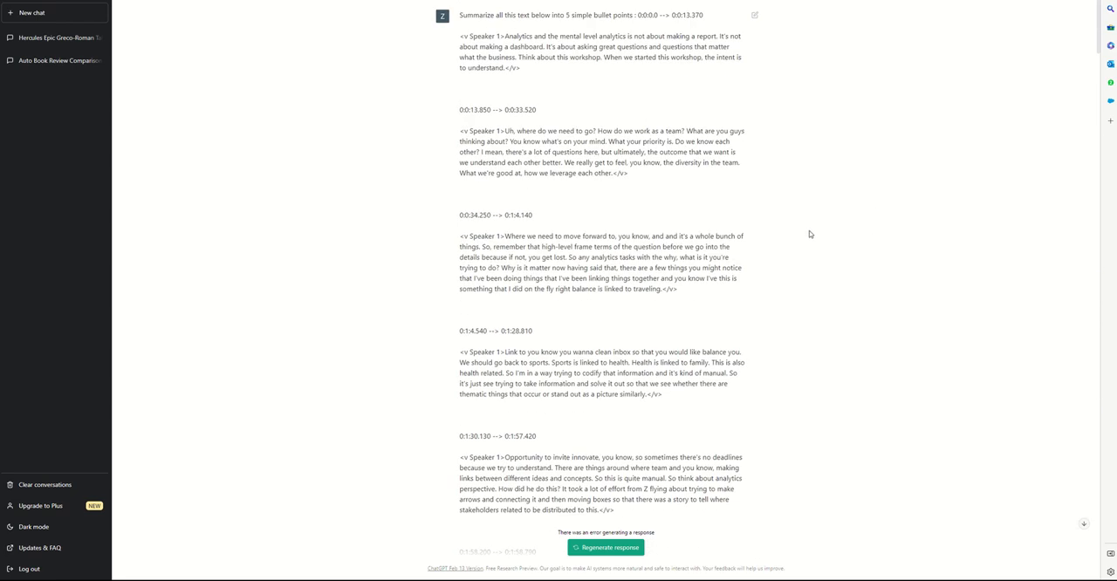
mouse_move(824, 215)
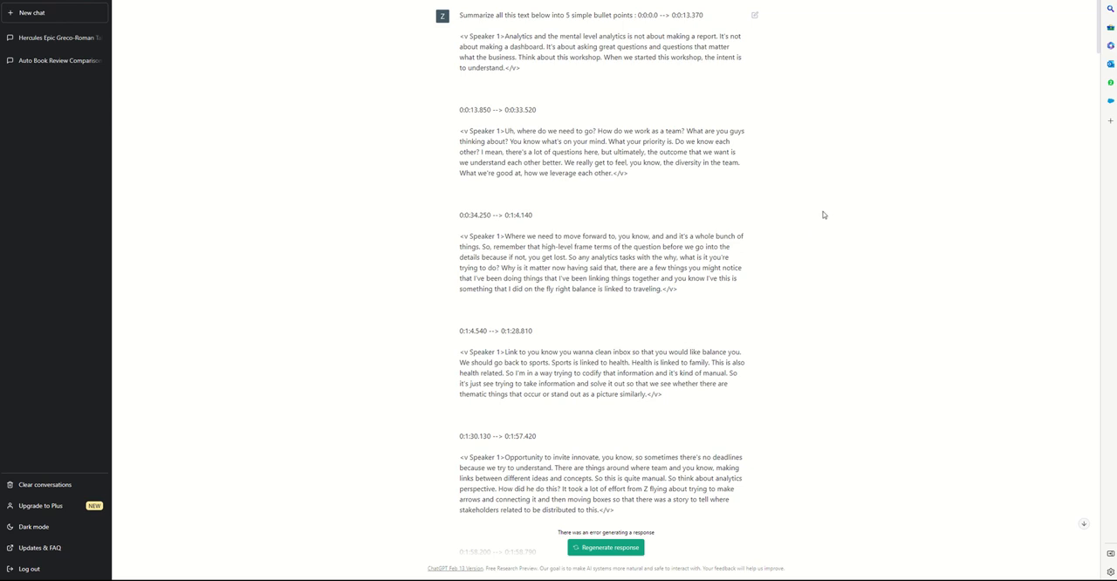
mouse_move(819, 234)
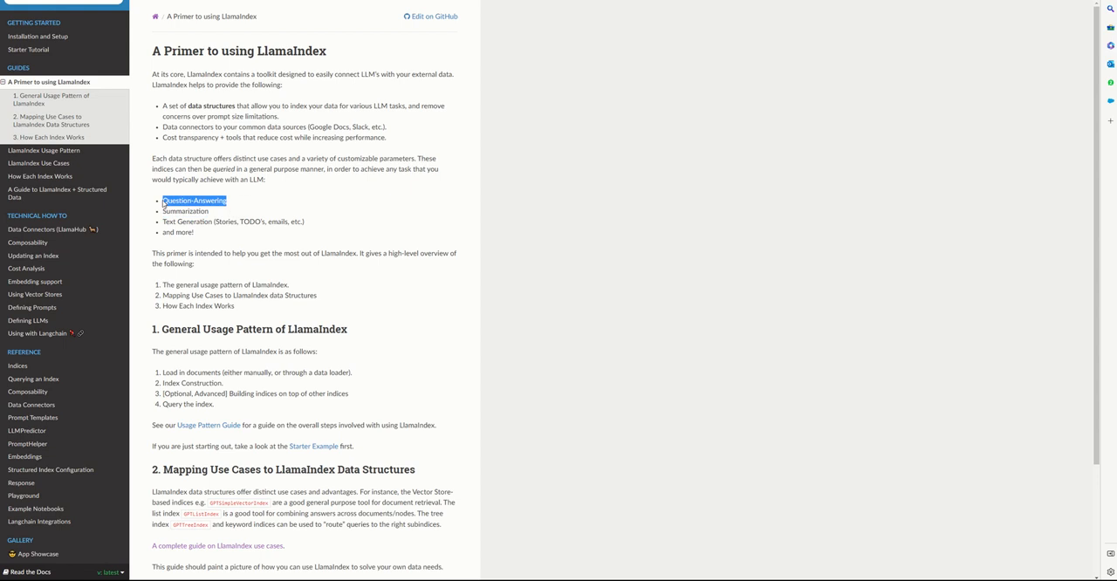
mouse_move(802, 237)
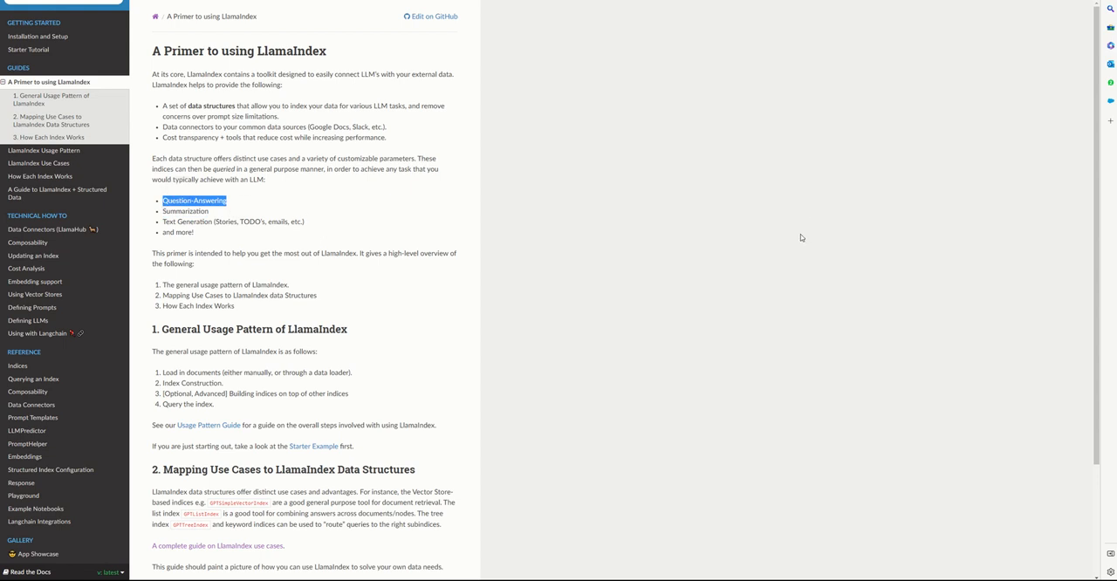
mouse_move(324, 243)
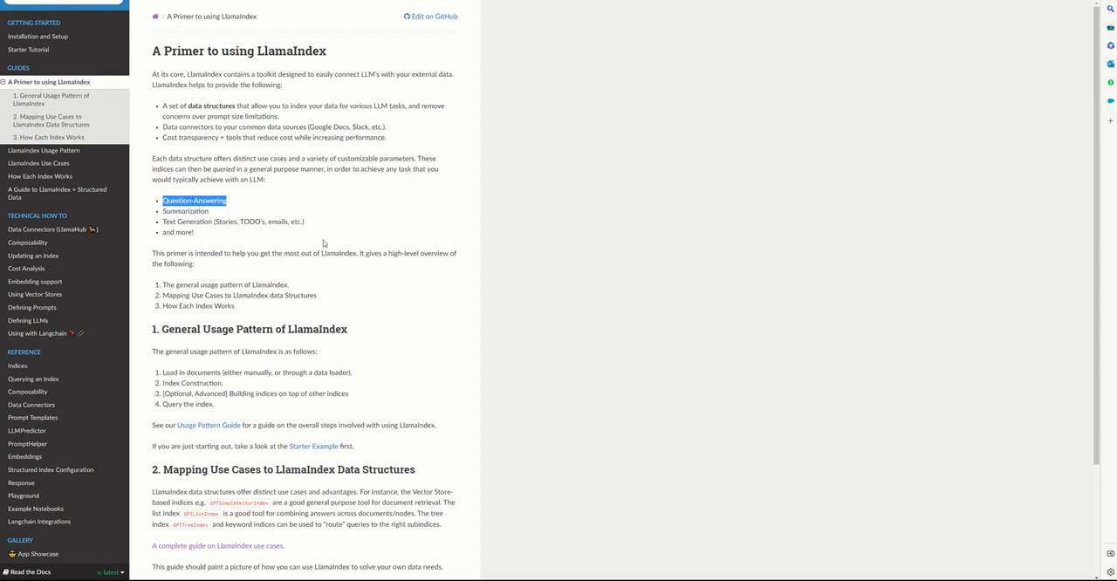
mouse_move(454, 286)
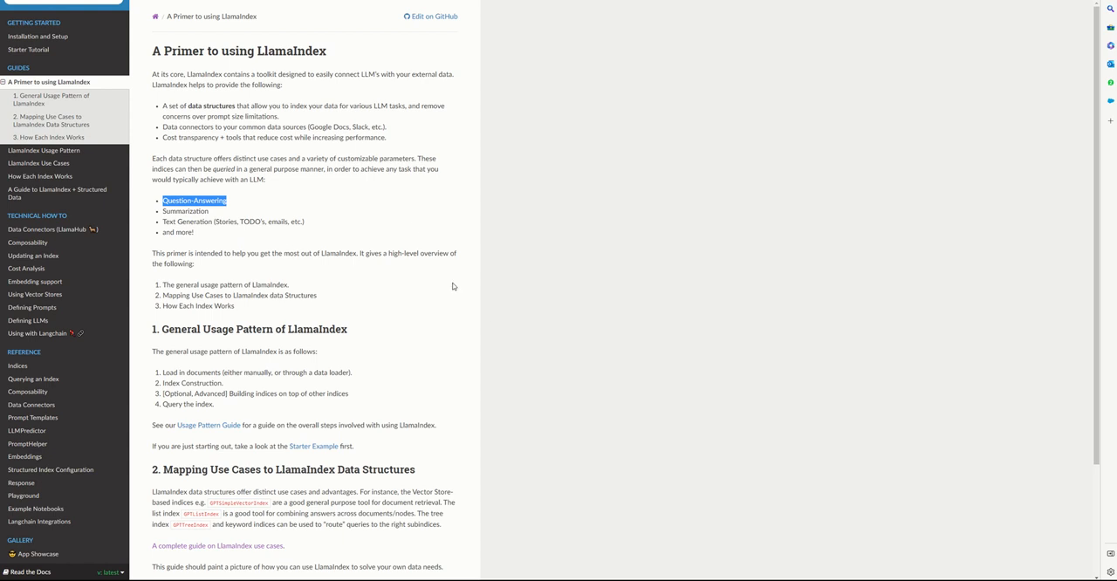
mouse_move(929, 51)
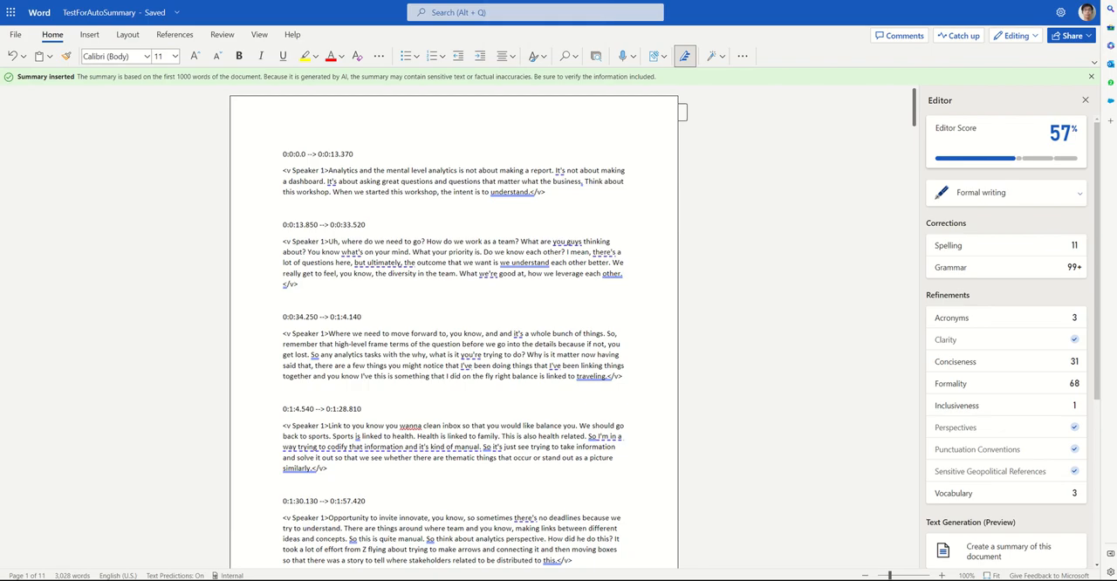
Step: Open the Jupyter notebook summarising a meeting transcript with OpenAI and LlamaIndex
double_click(393, 181)
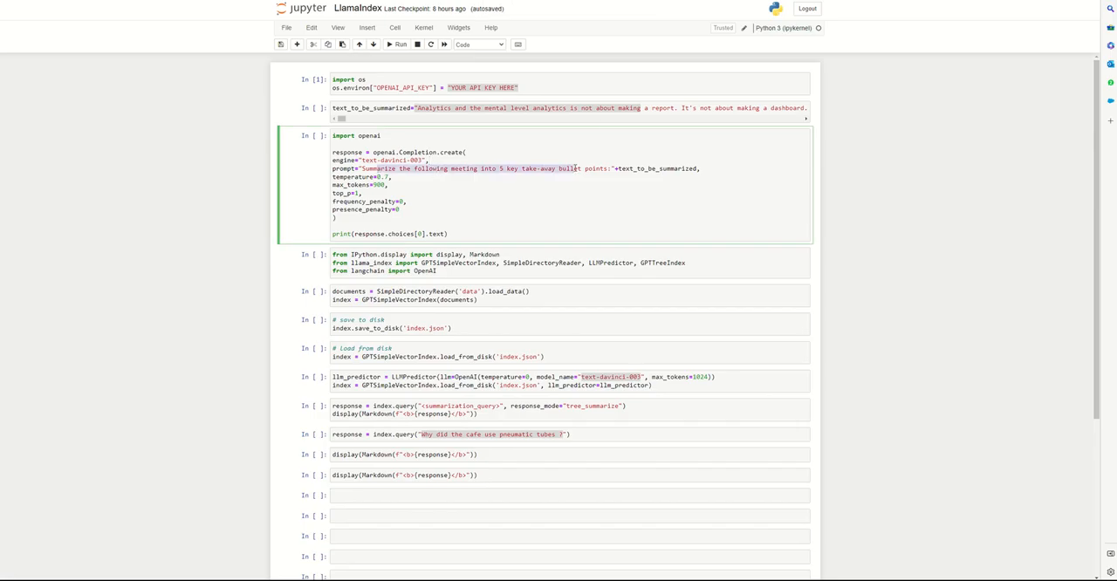
mouse_move(396, 46)
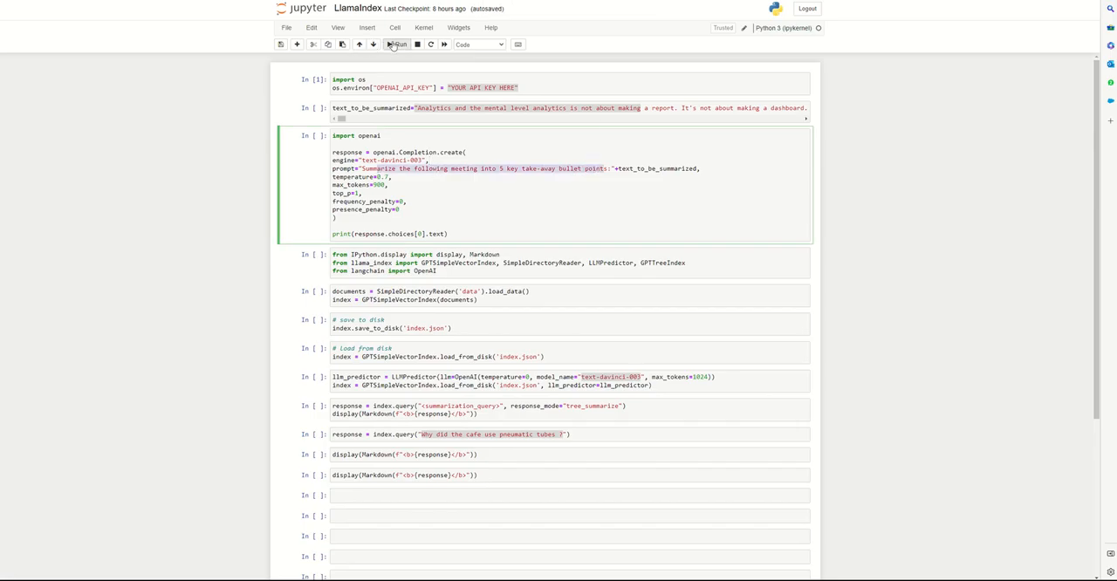
Step: Run the meeting-text and OpenAI completion cells to get five takeaway bullet points
click(398, 46)
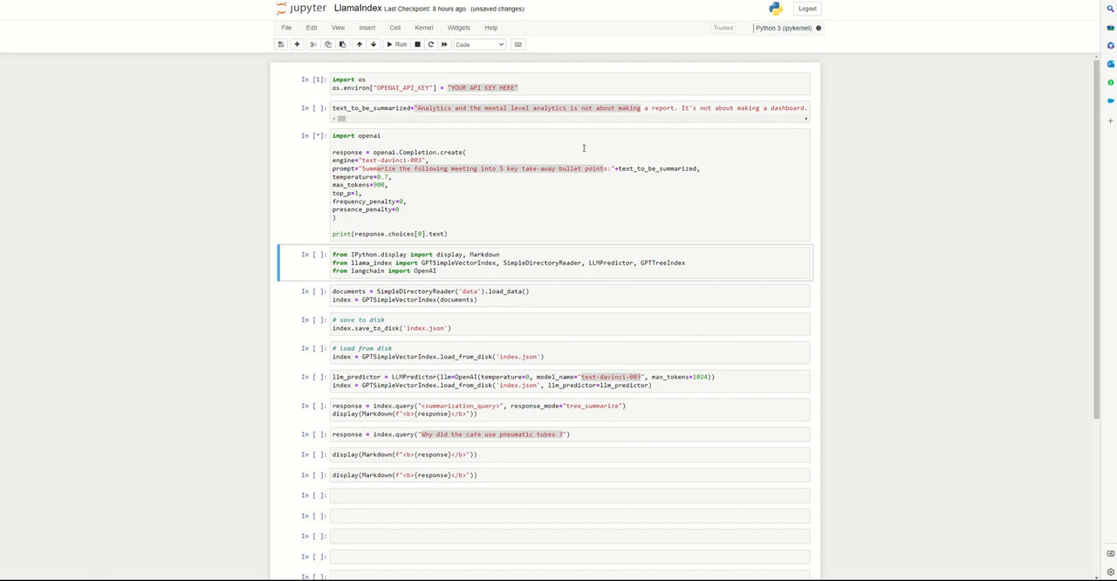
click(398, 44)
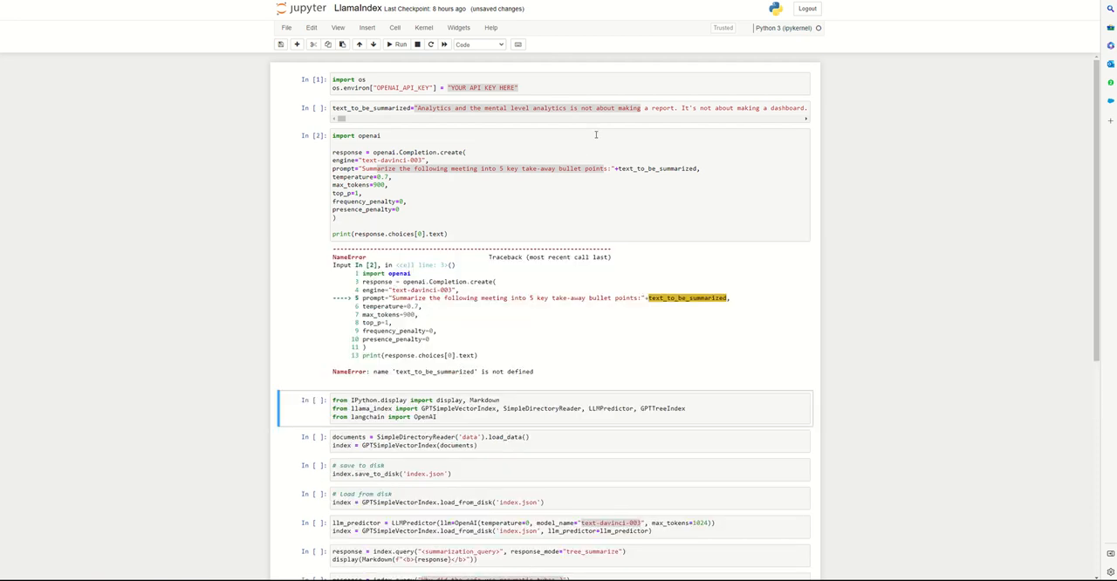
mouse_move(377, 105)
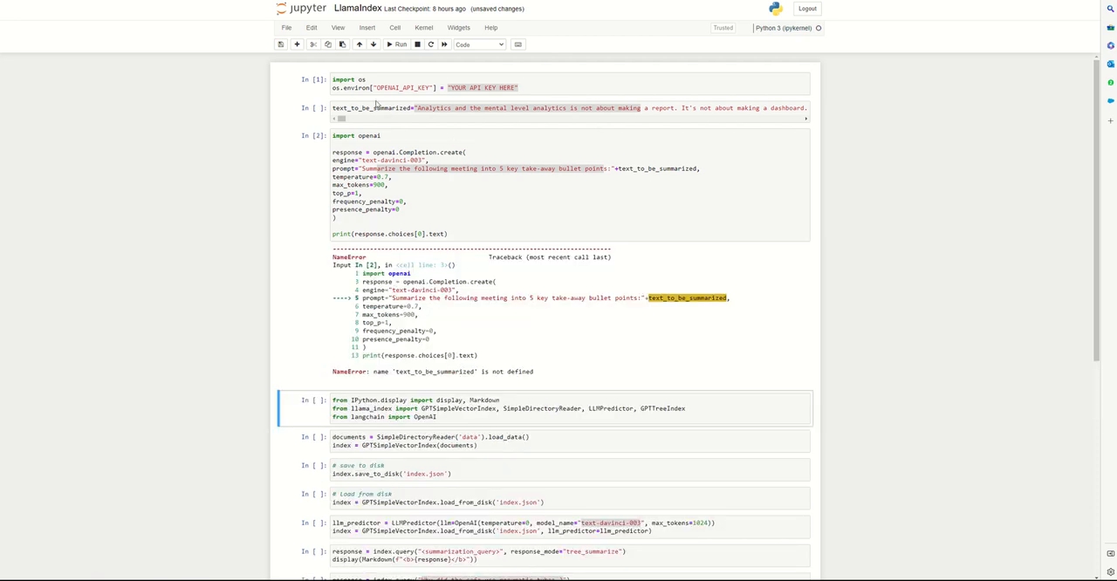
click(398, 45)
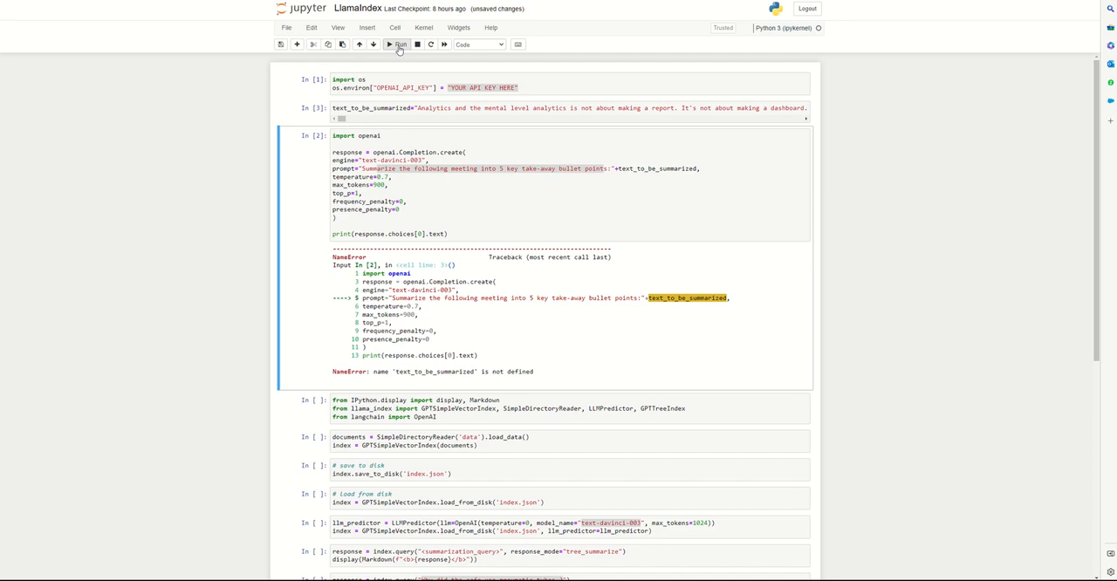
click(398, 45)
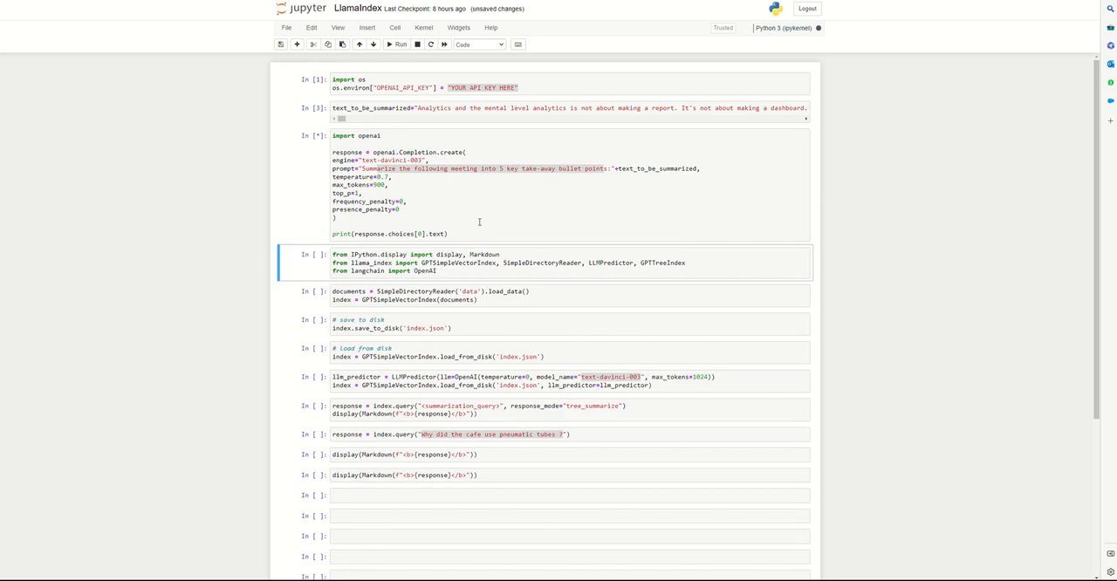
mouse_move(489, 206)
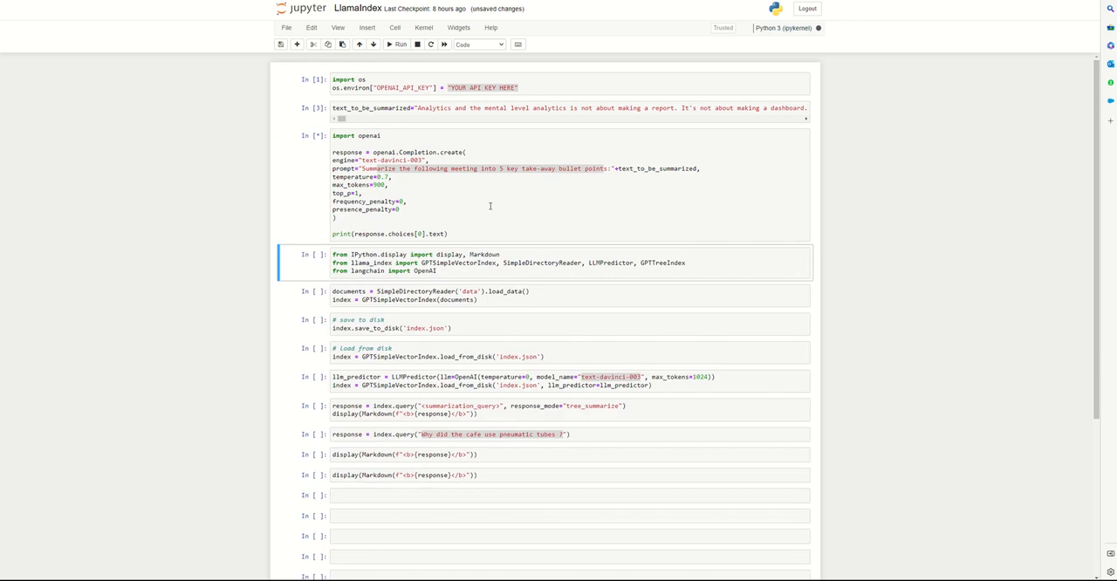
click(398, 45)
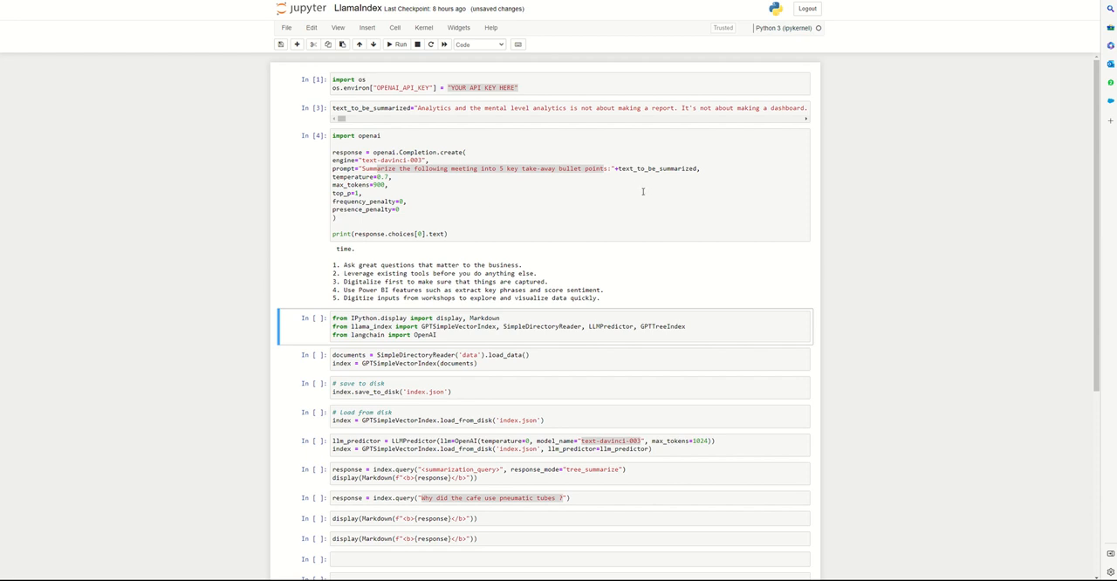
mouse_move(466, 190)
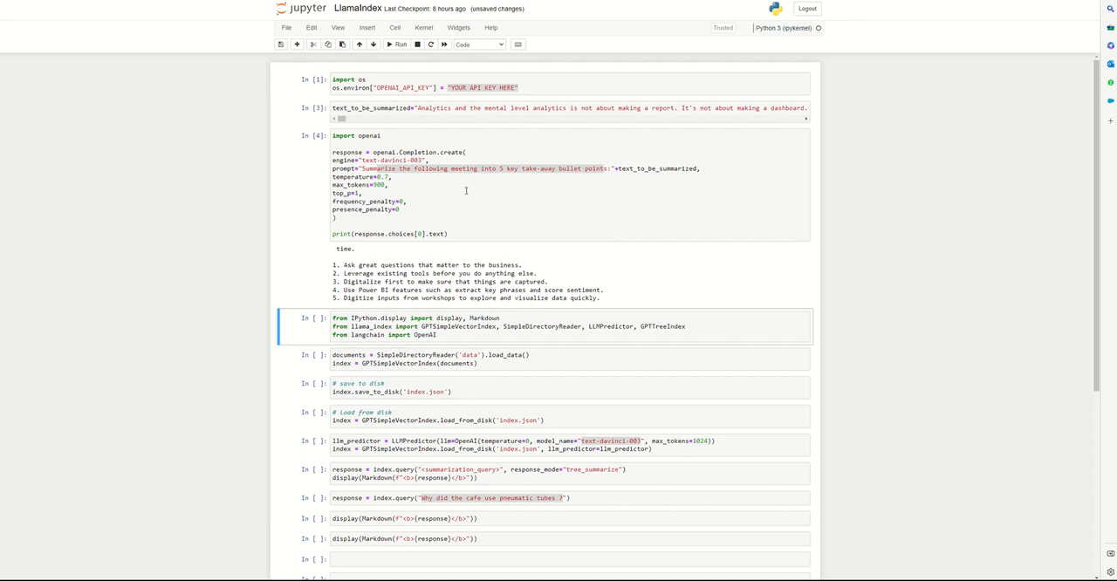
mouse_move(597, 192)
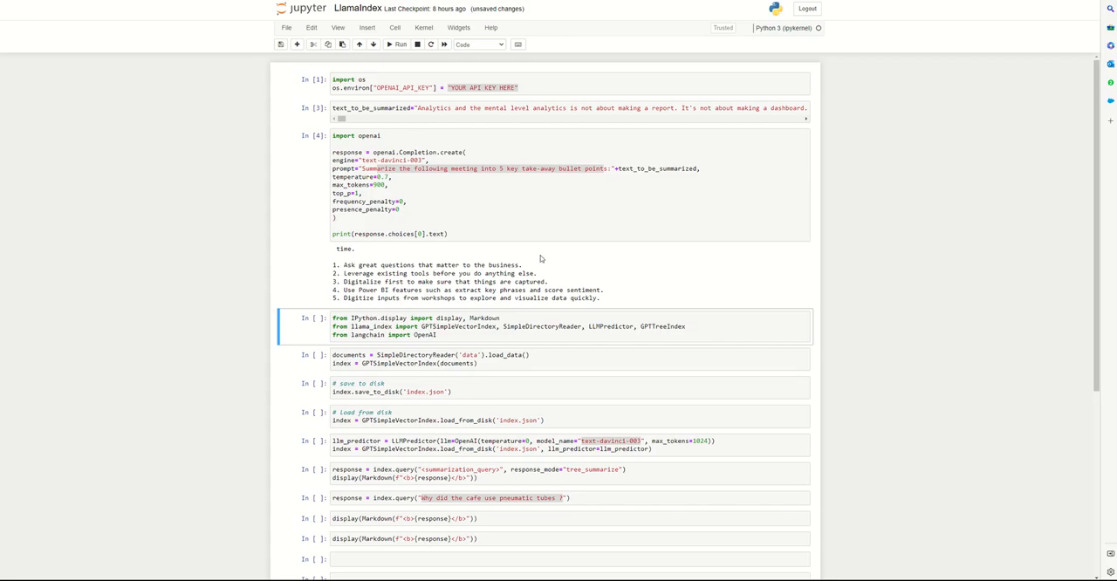
Step: Run the IPython and llama_index import cell further down the notebook
scroll(down, 3)
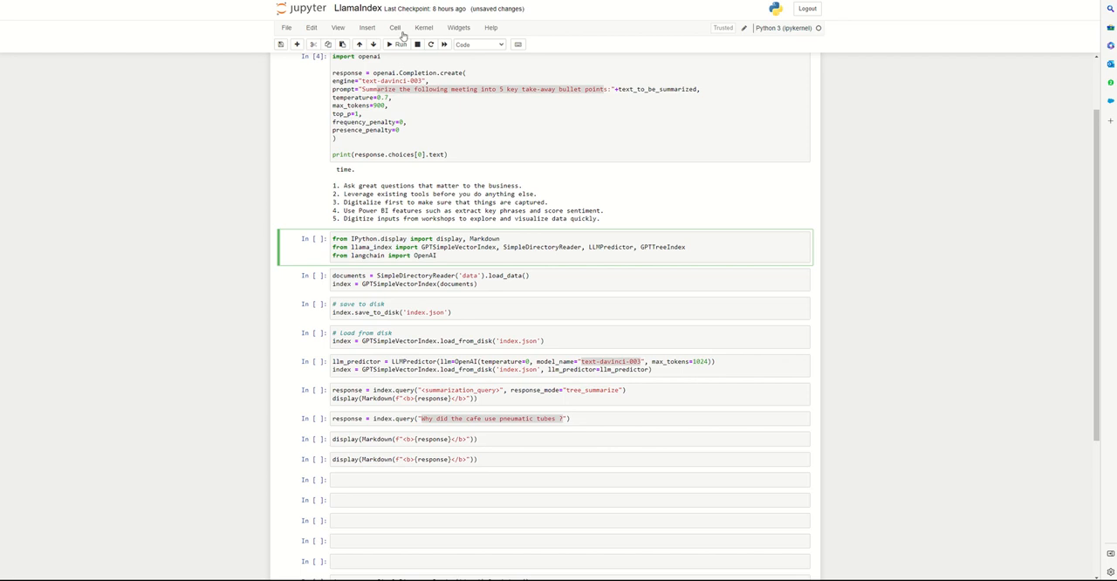
click(398, 46)
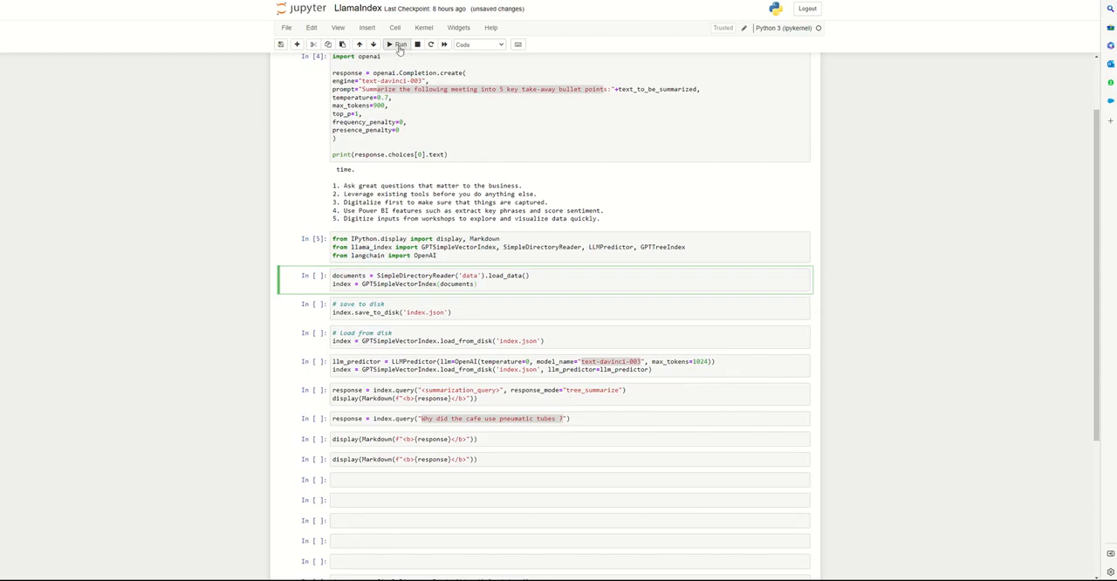
Step: Build the index from the data folder, save it to disk and load it back
click(398, 44)
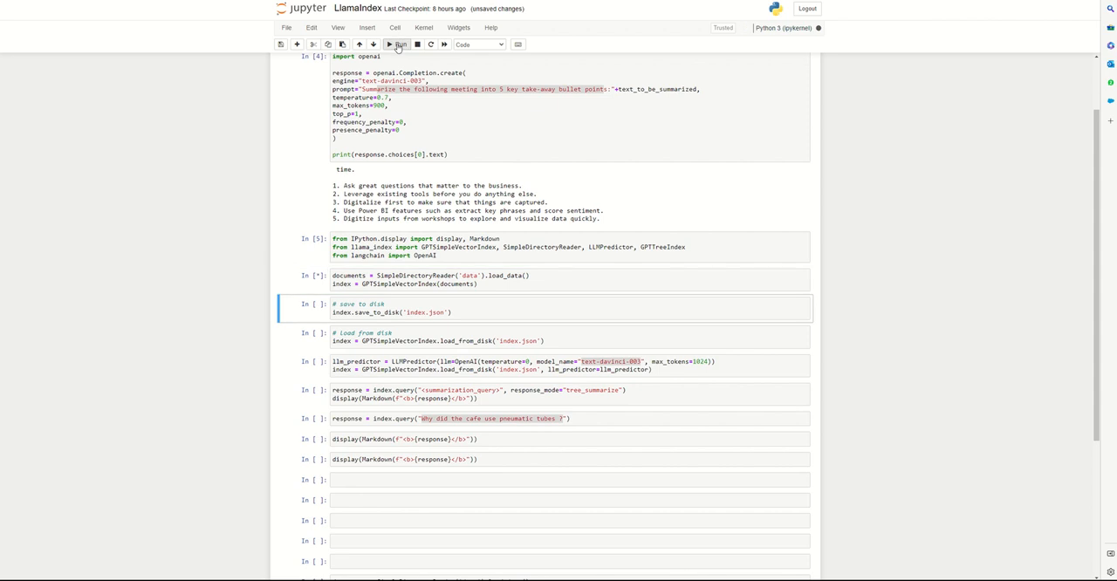
click(398, 45)
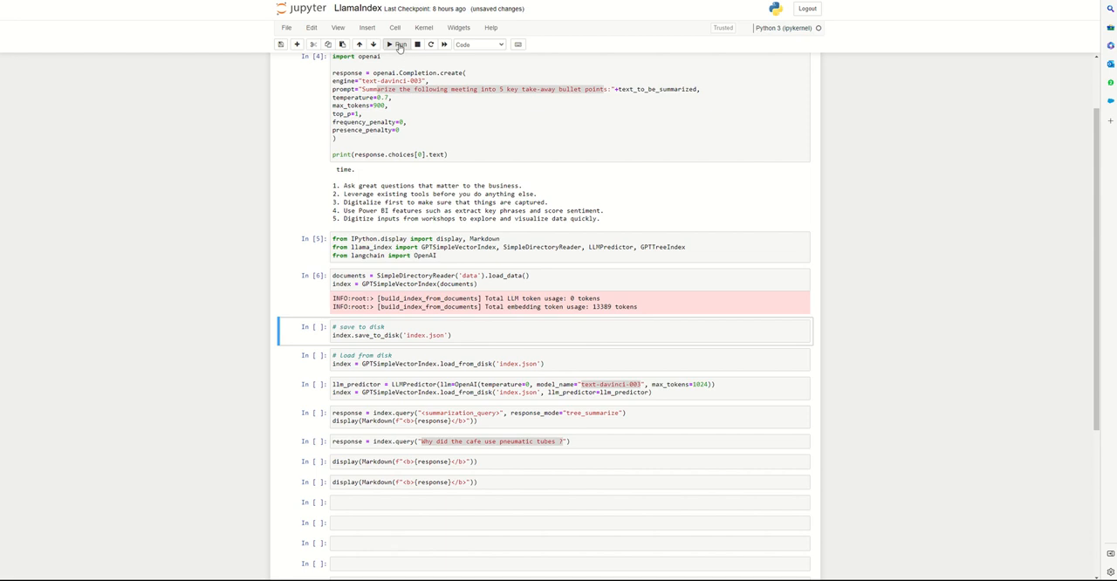
click(398, 46)
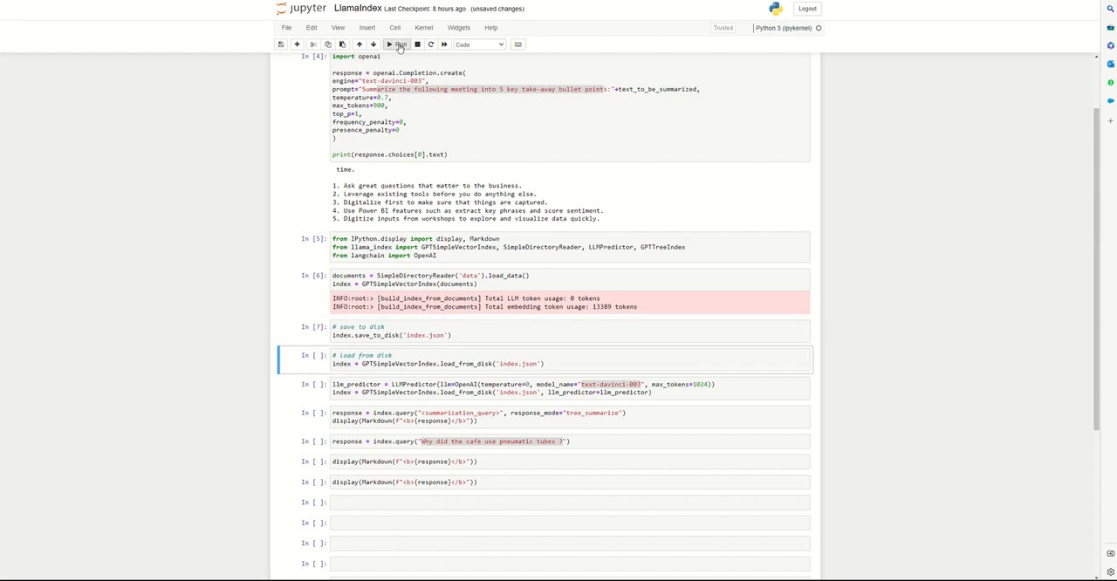
click(398, 45)
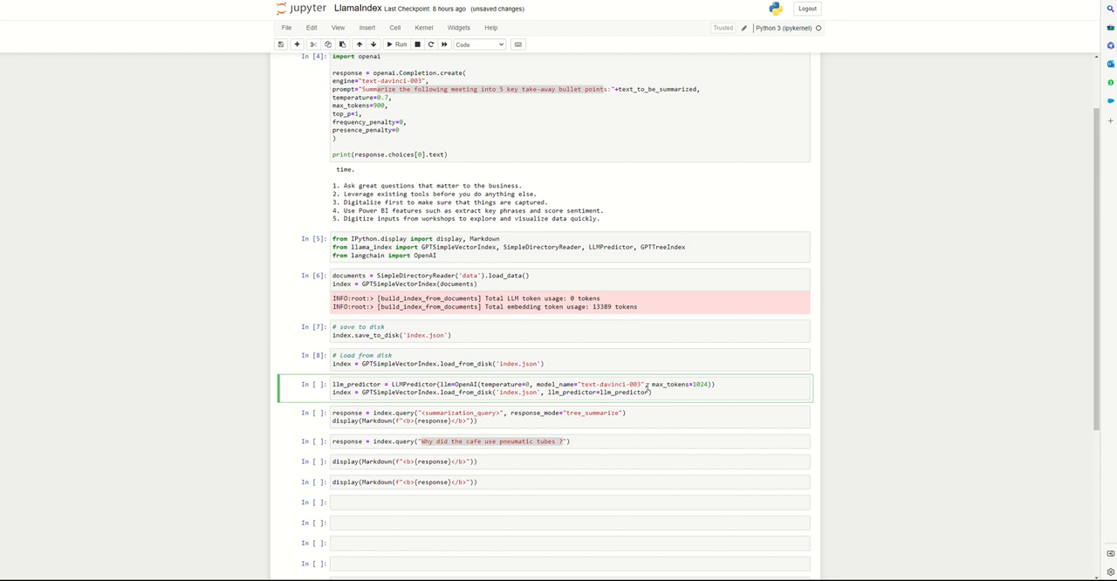
double_click(611, 385)
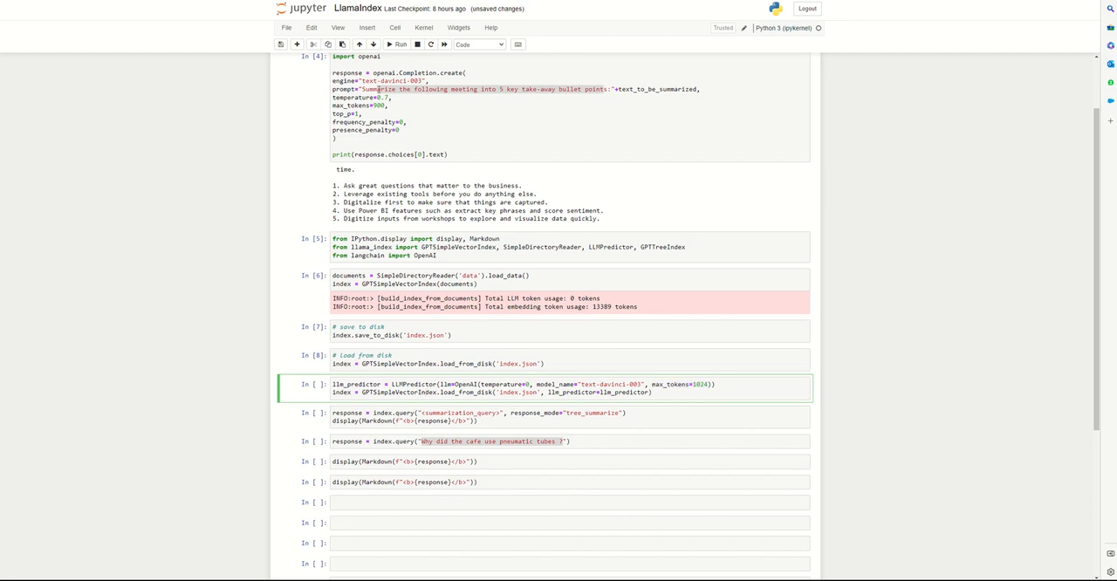
Step: Run the GPT predictor setup and tree_summarize query, getting a summary of AI's impact on work
click(398, 45)
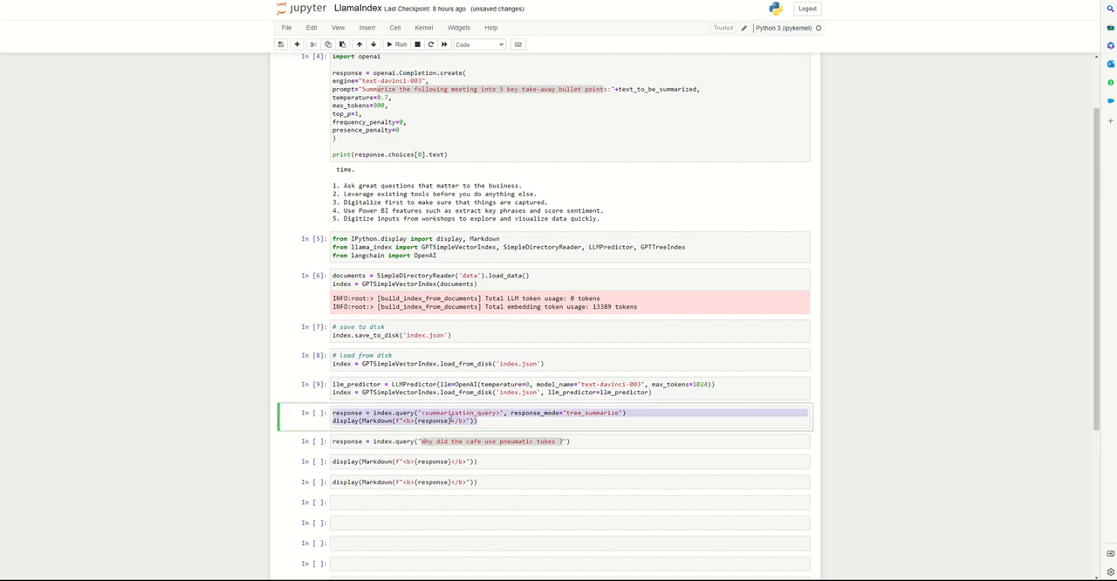
click(398, 45)
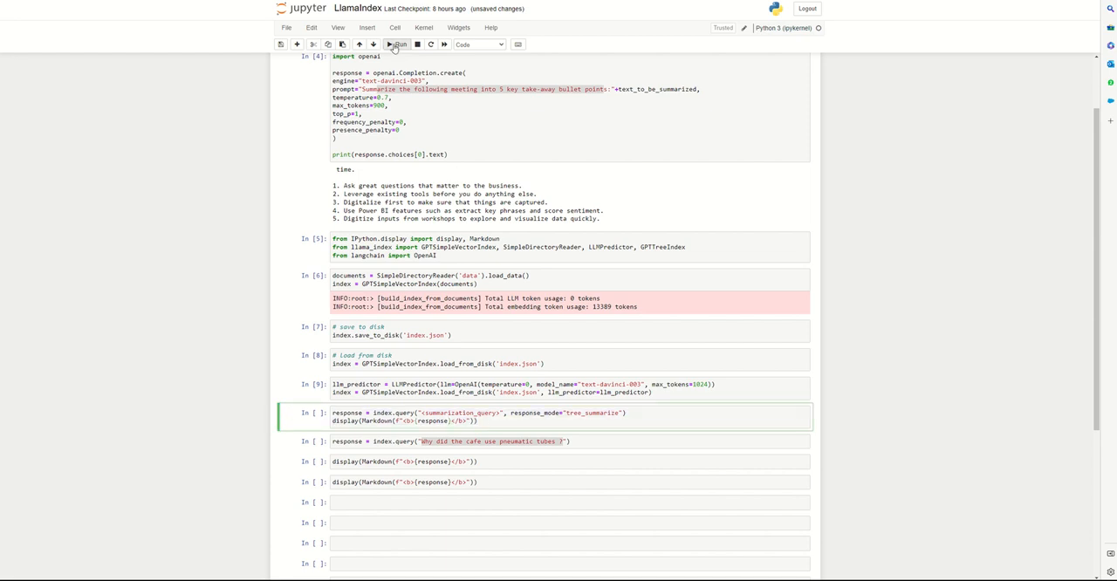
click(398, 45)
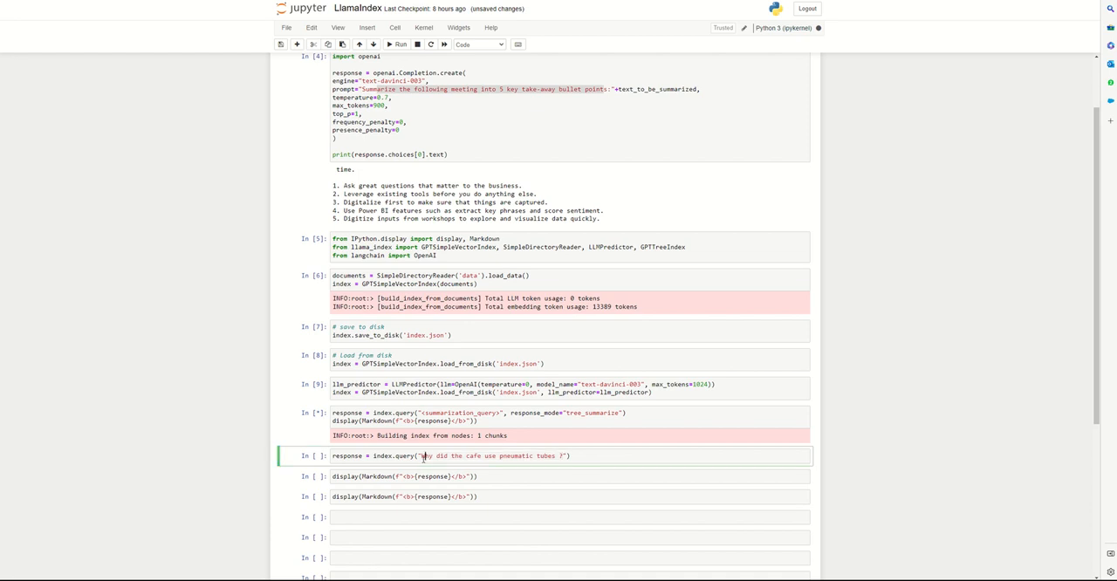
click(398, 44)
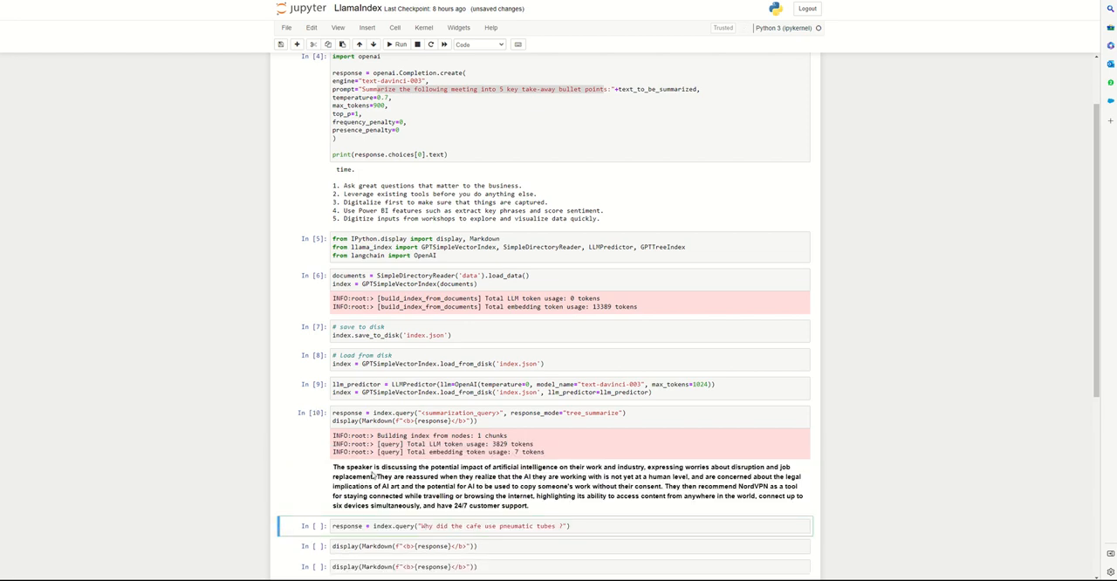
drag(364, 468, 573, 468)
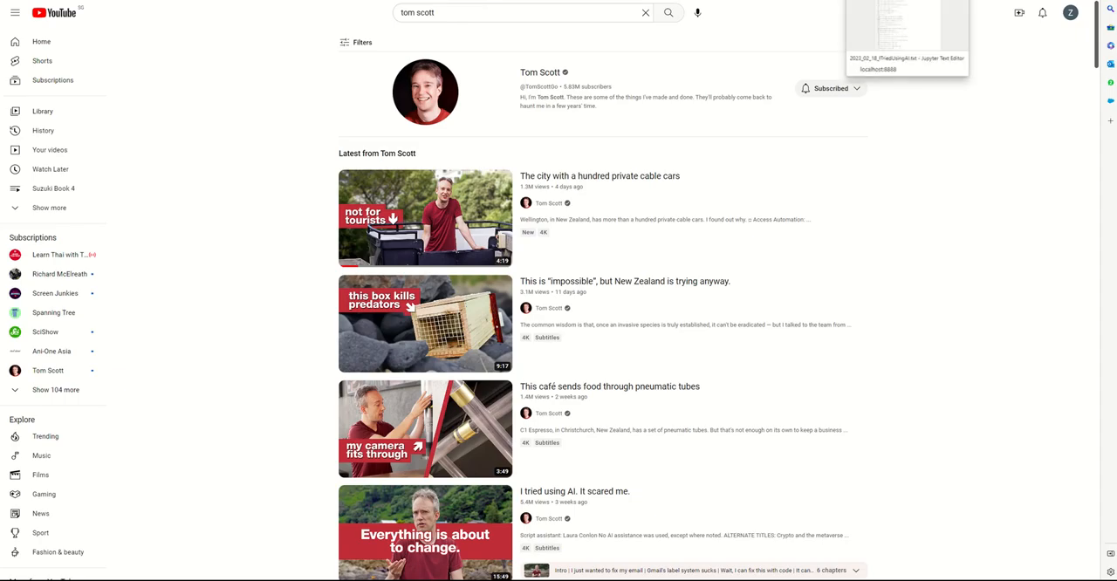
mouse_move(725, 195)
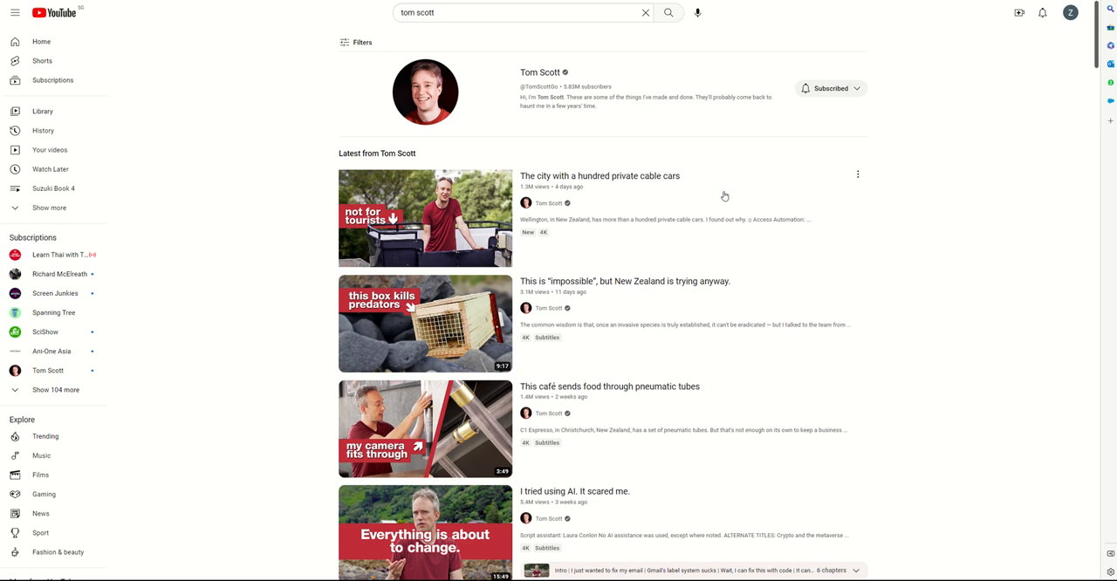
mouse_move(604, 391)
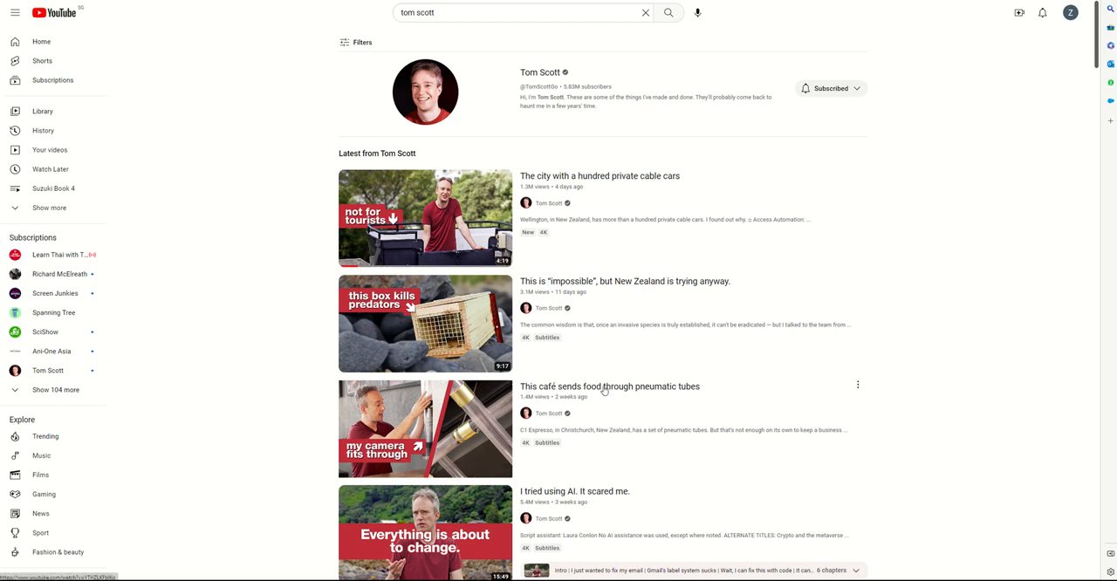
mouse_move(489, 444)
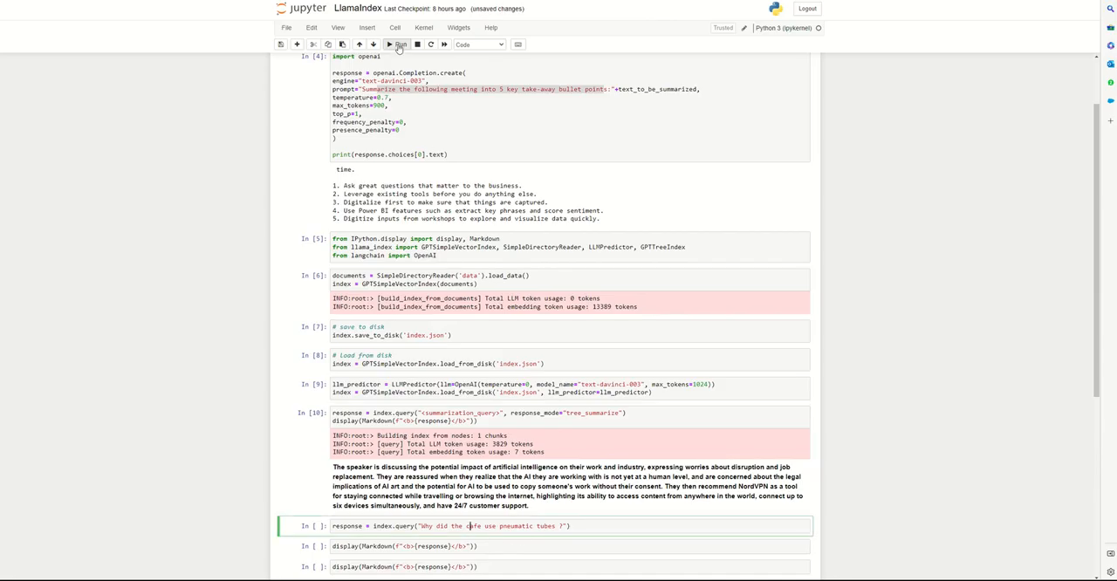
Step: Run the pneumatic tubes question and display its answer about fast café food delivery
click(398, 45)
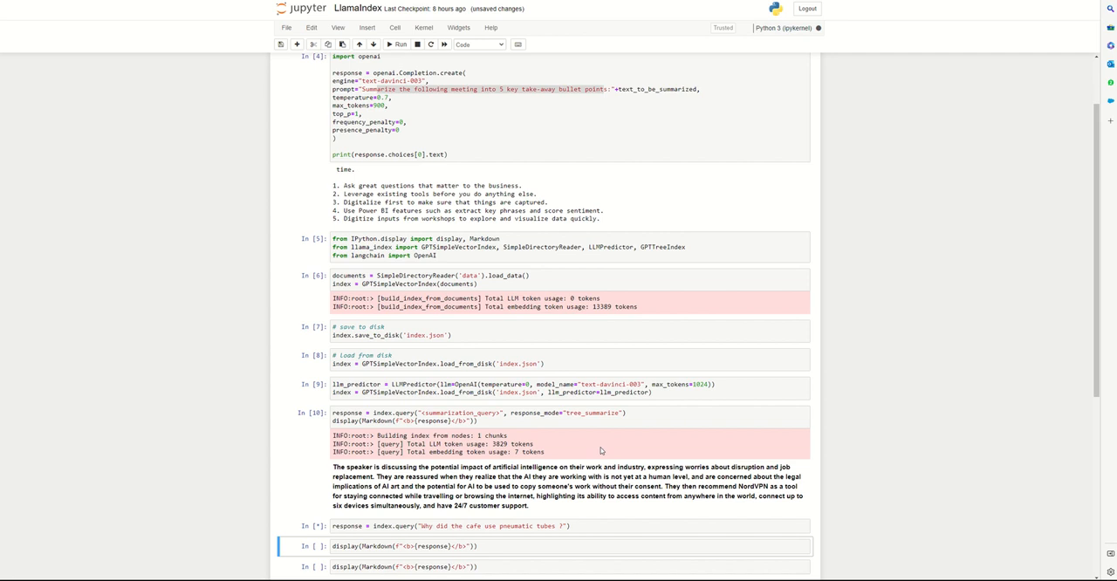
click(398, 45)
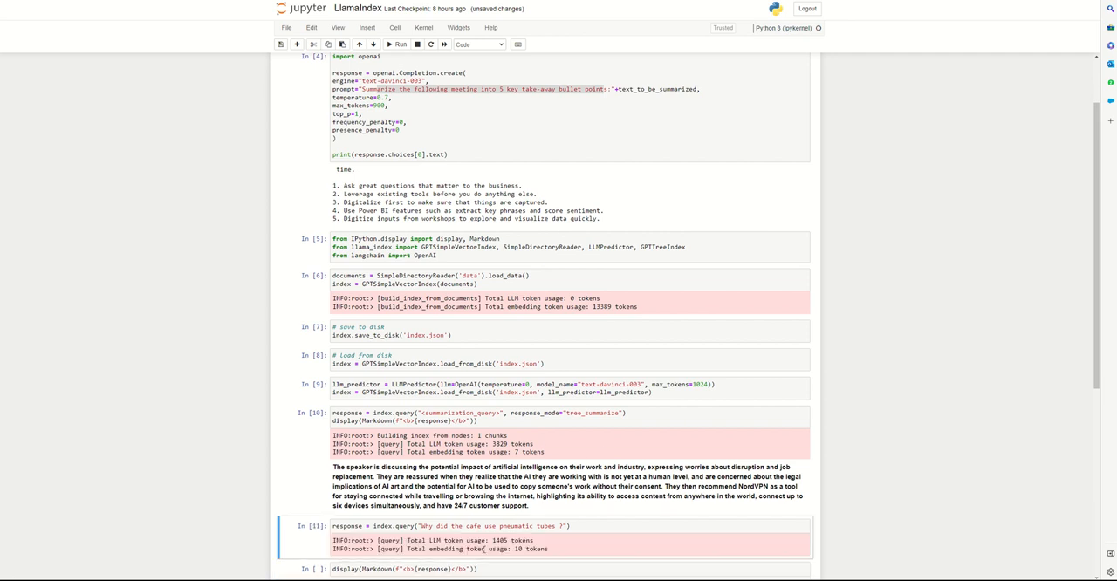
click(391, 44)
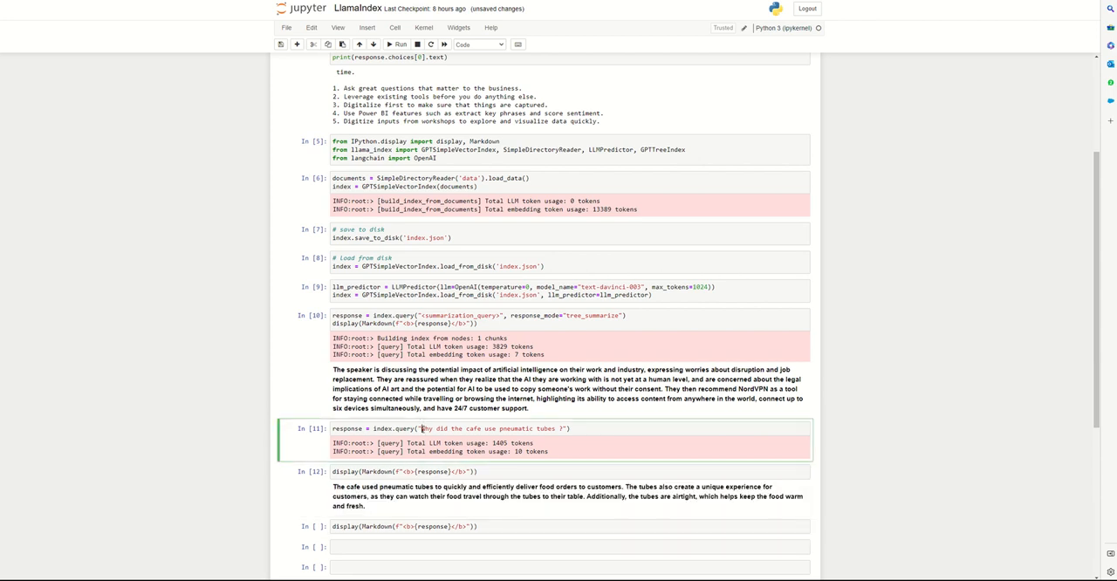
Step: Ask 'What is the tone' of the text and show the answer: apprehension and uncertainty mixed with enthusiasm
double_click(489, 430)
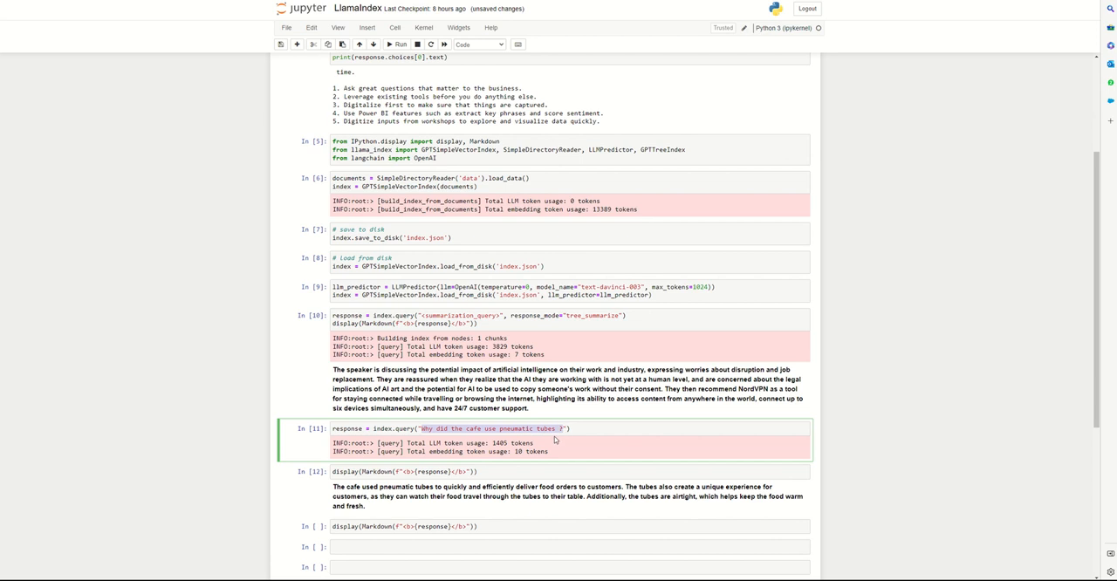
text(What is the tone)
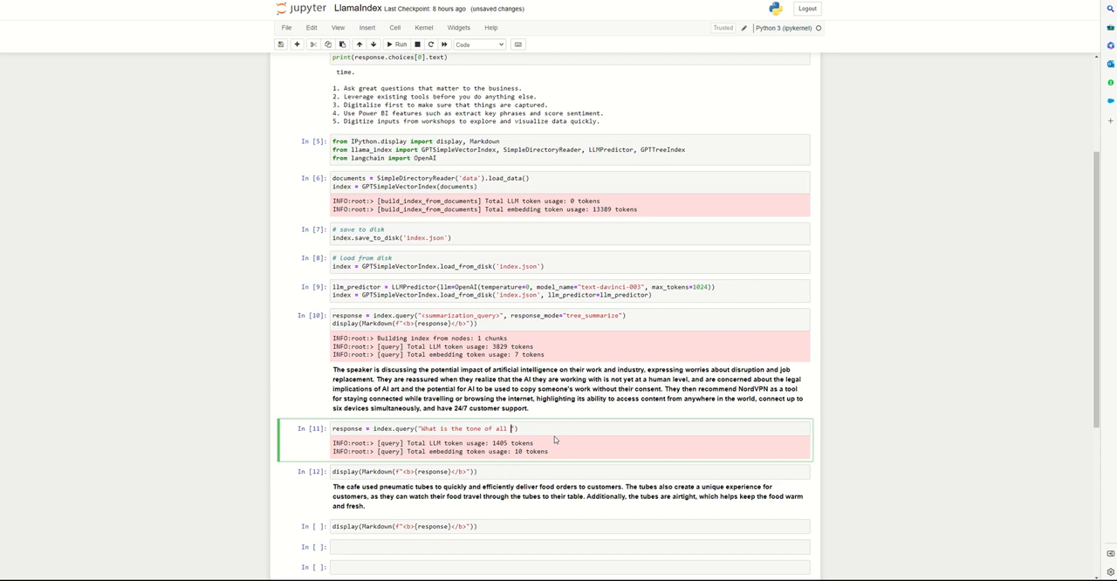
text(the text?)
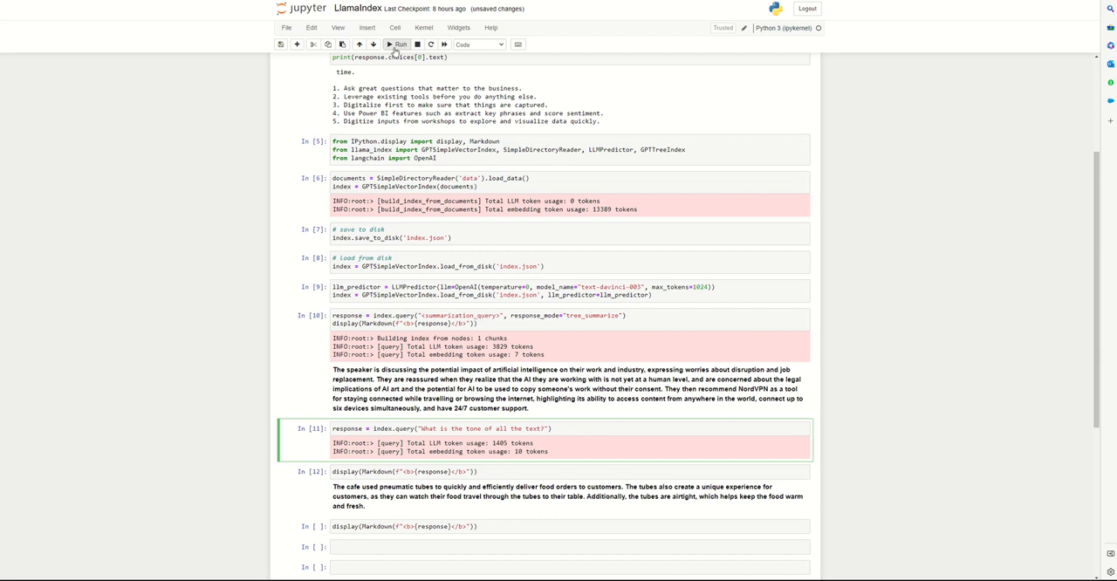
click(398, 46)
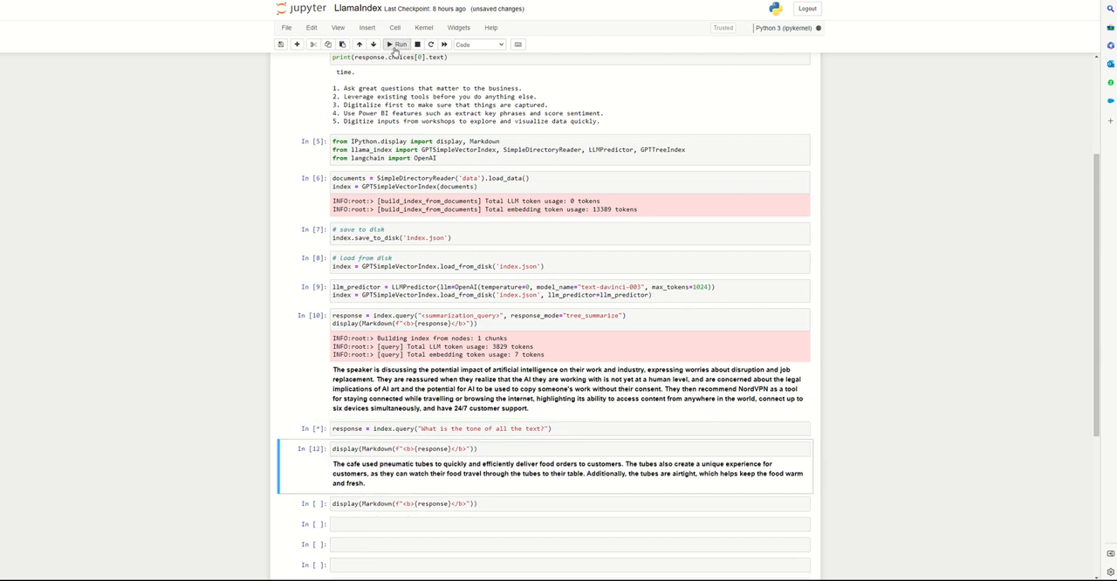
mouse_move(601, 363)
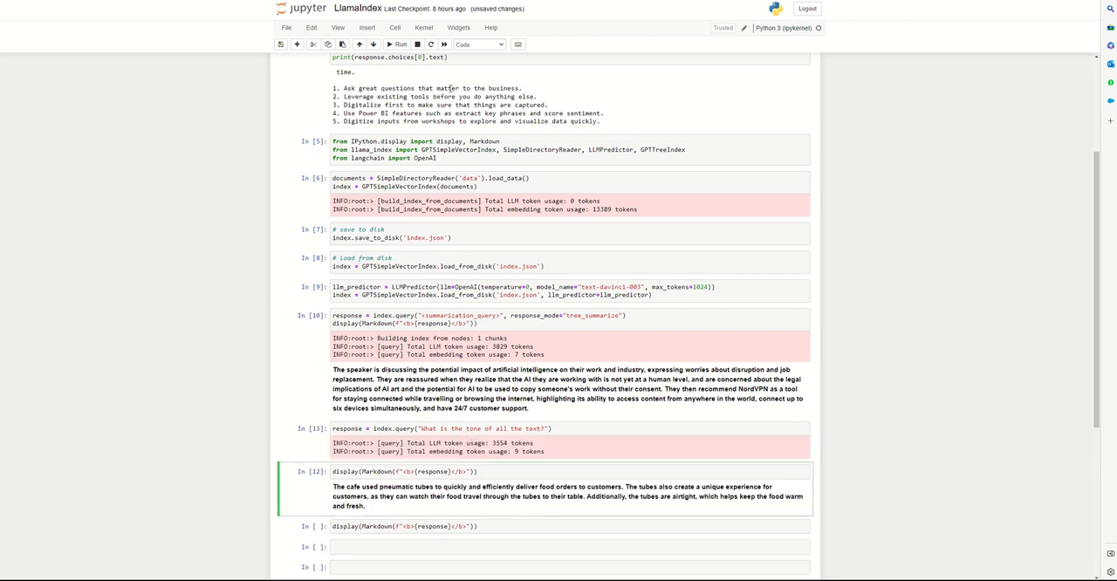
click(398, 46)
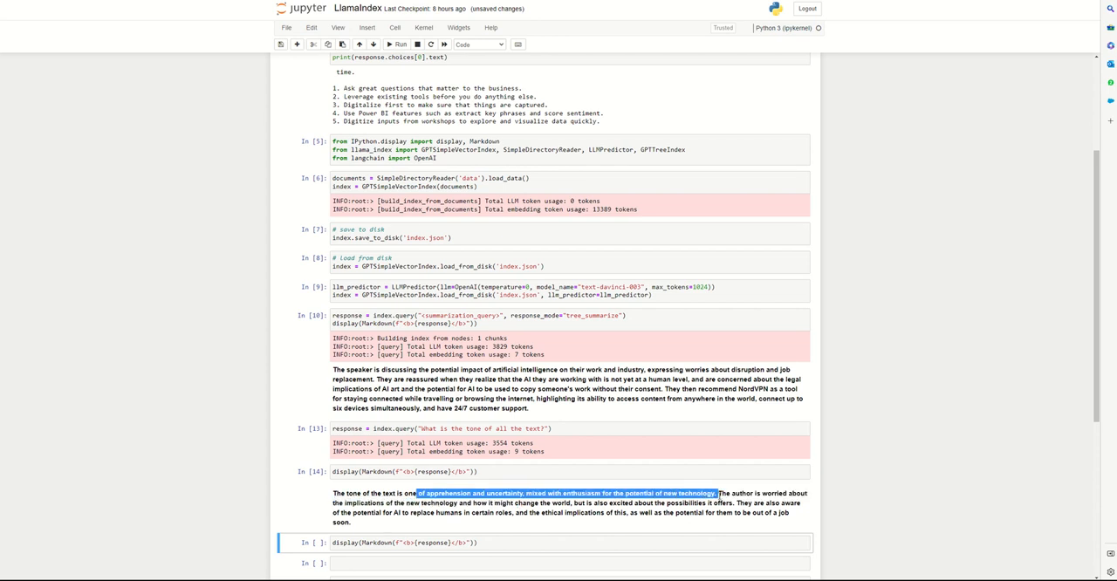
click(597, 479)
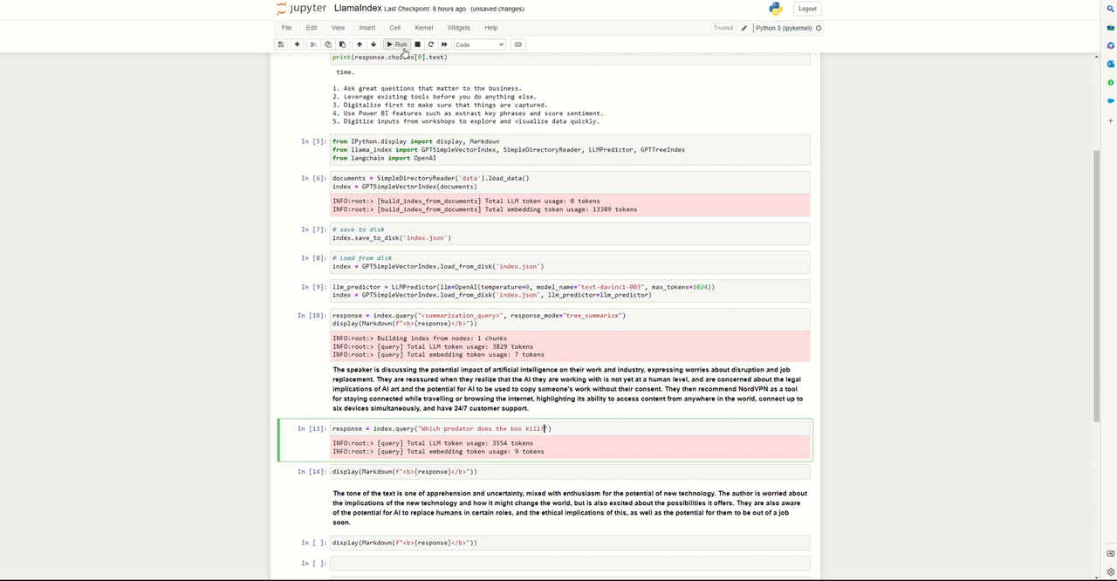
Step: Run the predator question and display the answer naming rats and the Predator Free 2050 plan
click(398, 45)
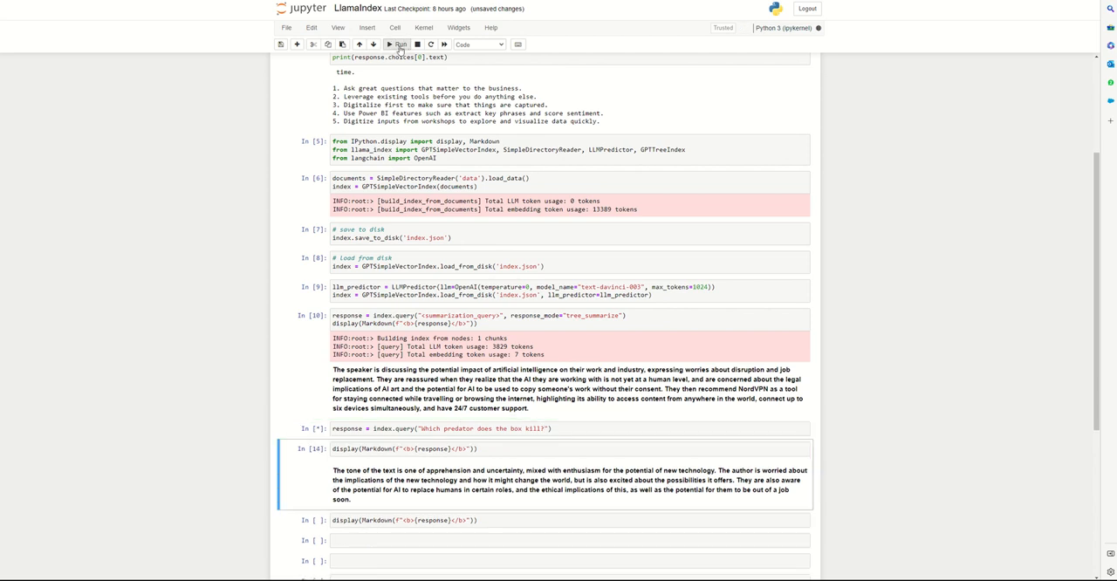
click(398, 45)
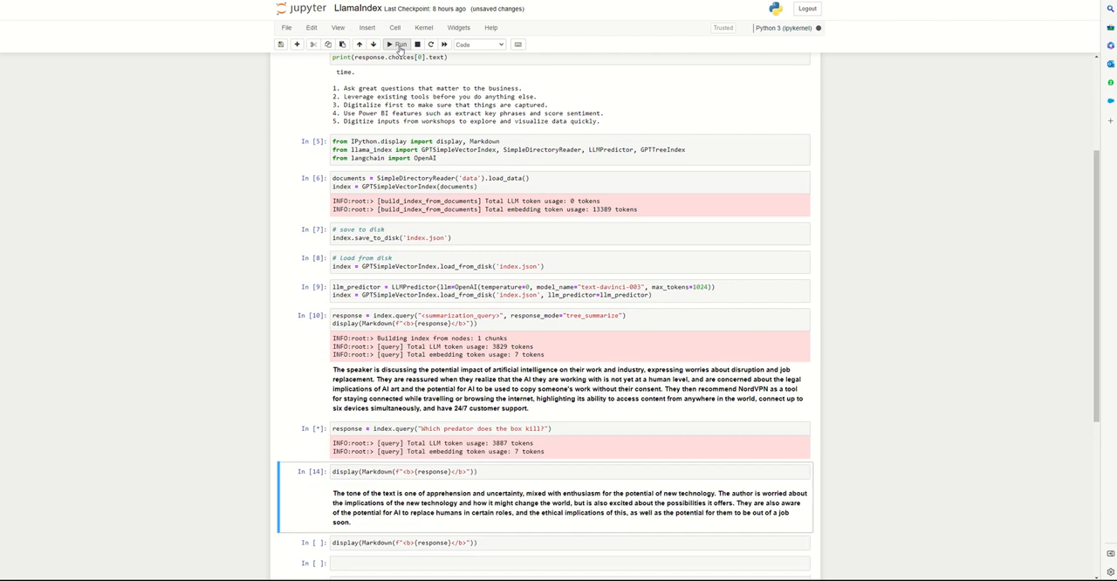
click(398, 45)
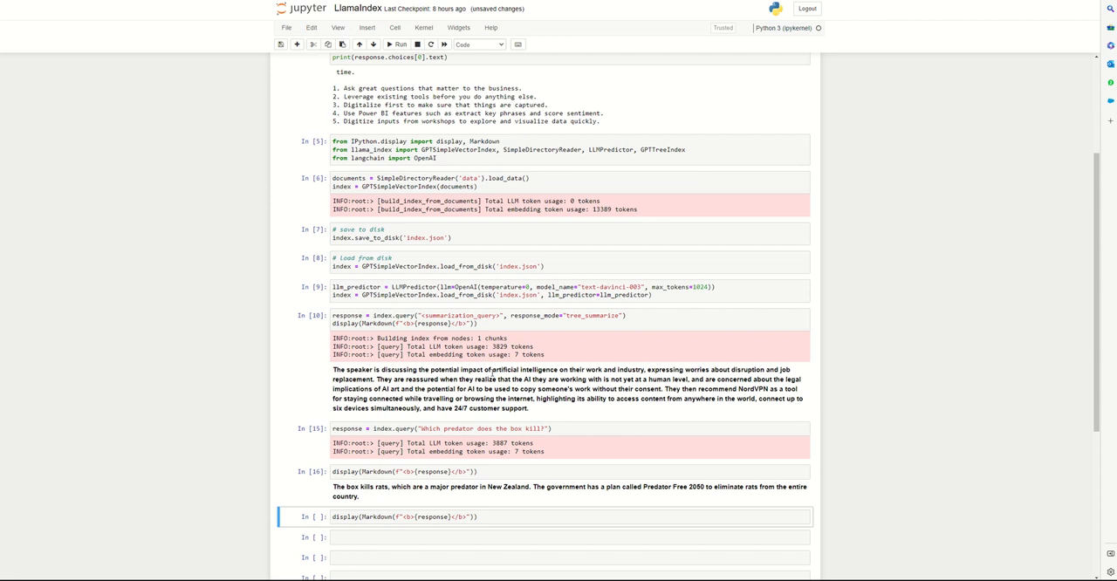
scroll(up, 3)
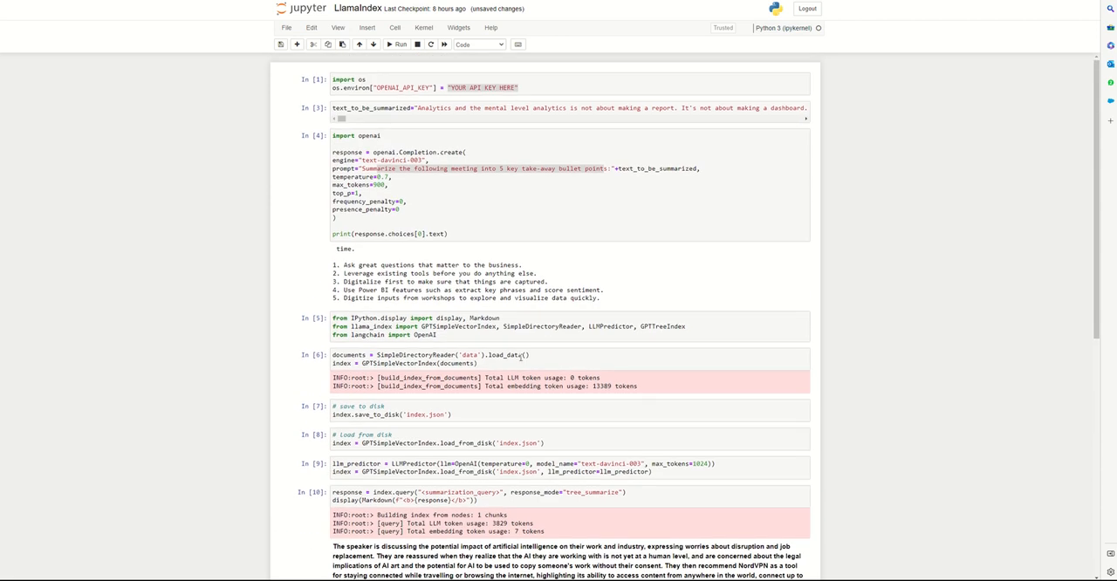